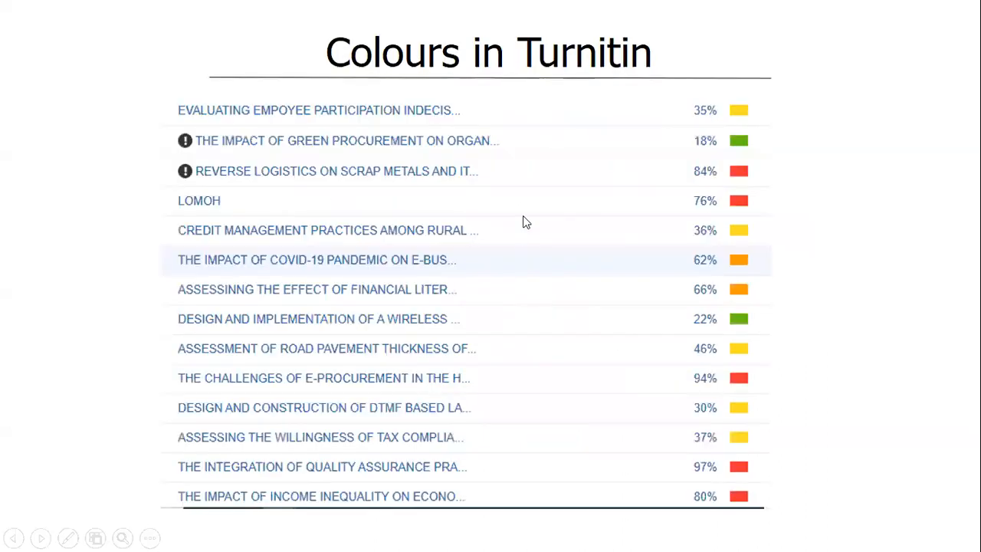
mouse_move(549, 83)
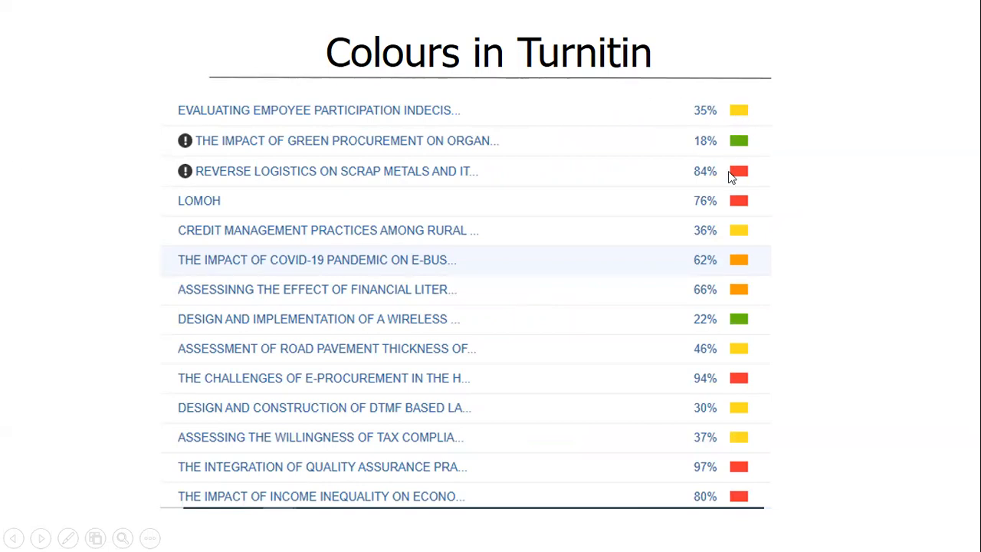
mouse_move(739, 138)
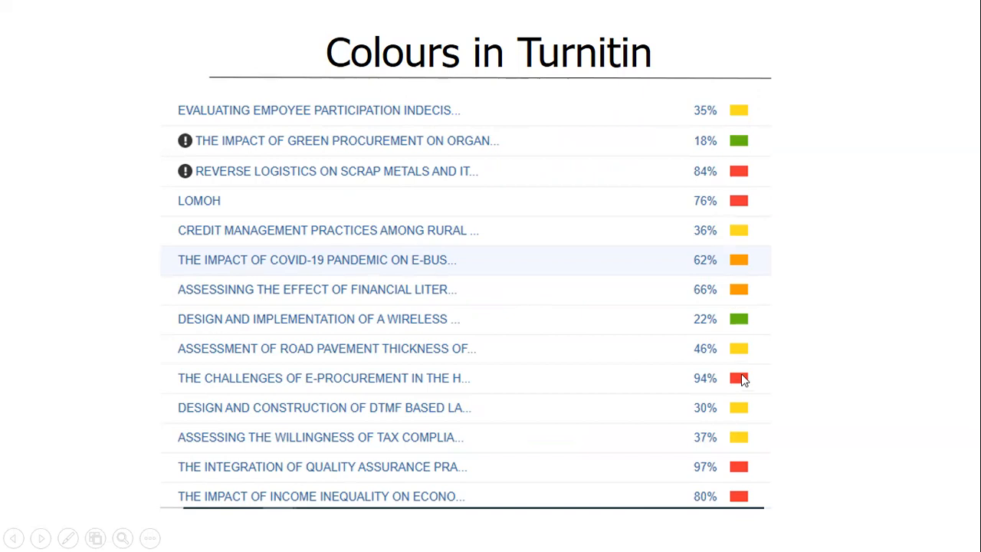
mouse_move(743, 122)
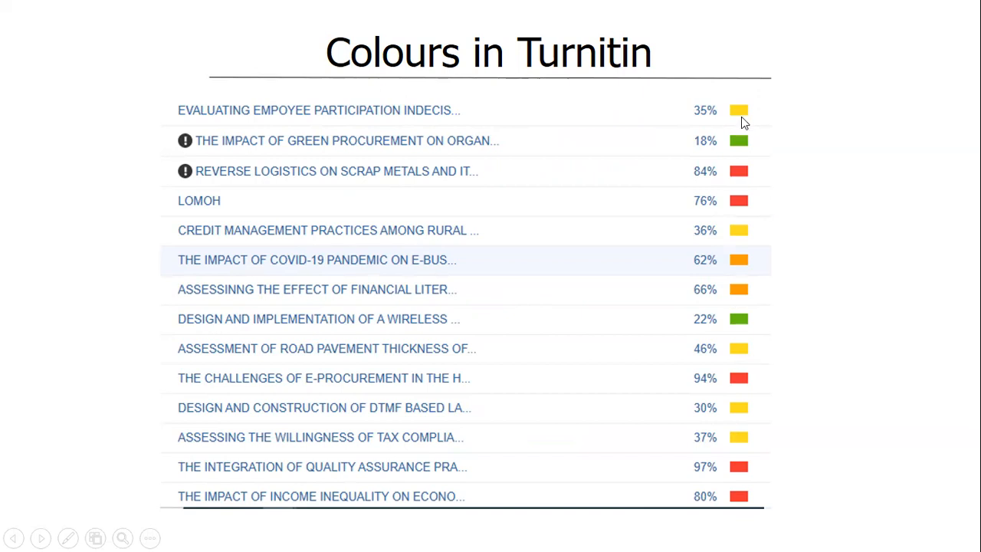
mouse_move(705, 124)
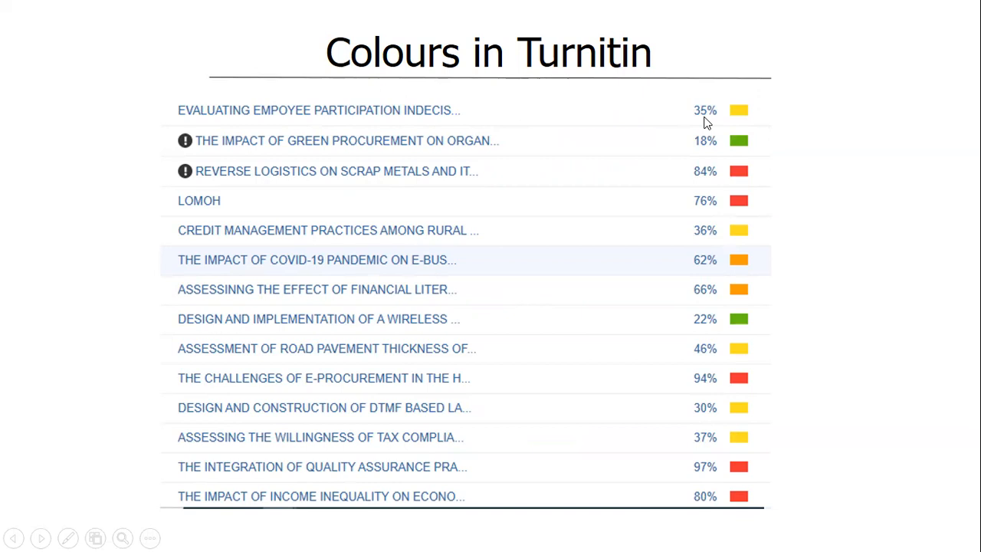
mouse_move(736, 171)
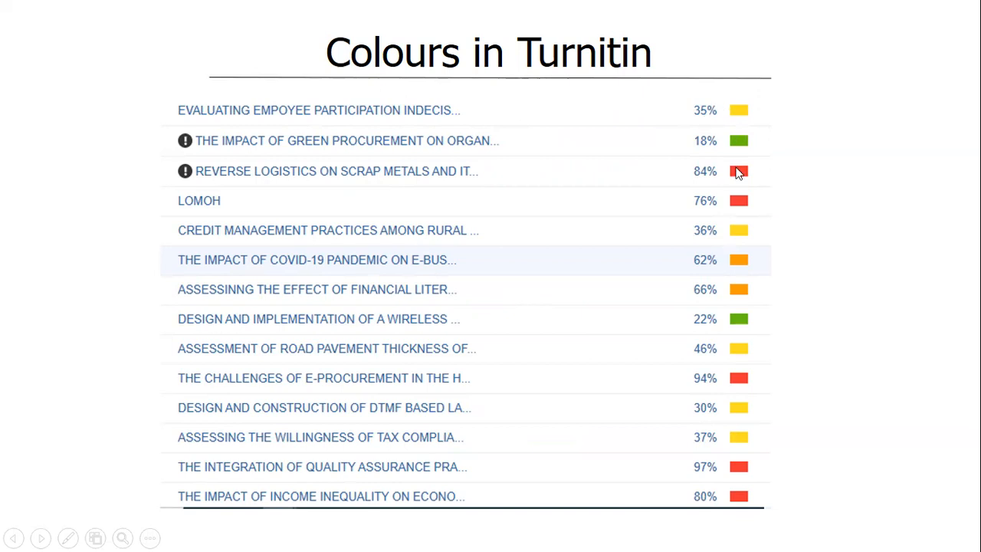
mouse_move(732, 217)
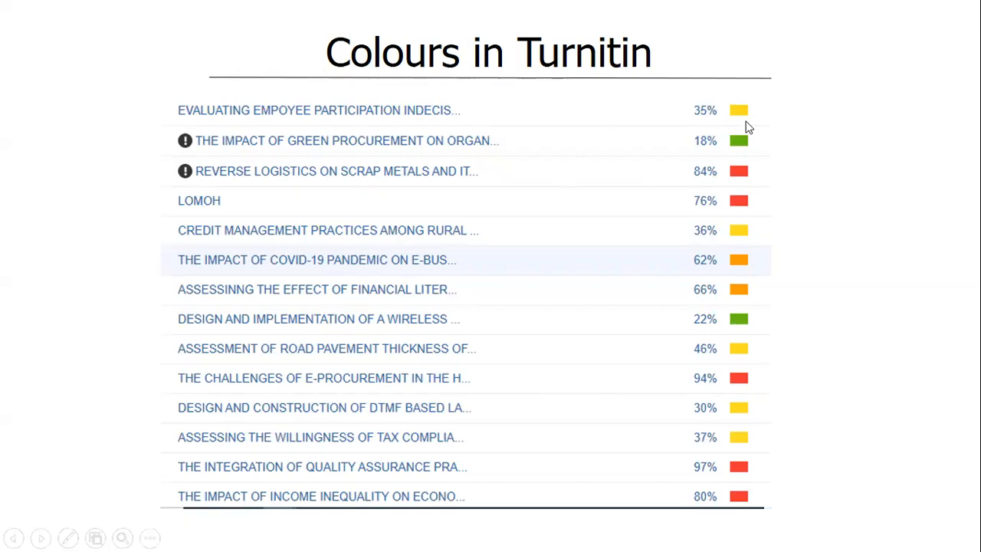
mouse_move(667, 136)
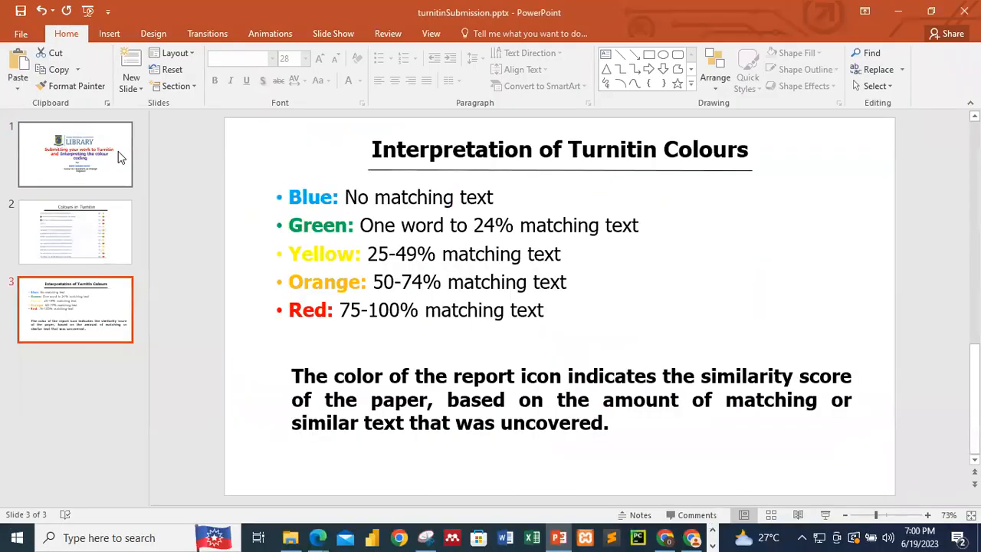
- Return to the title slide, then bring up the Turnitin student homepage in the browser
click(75, 153)
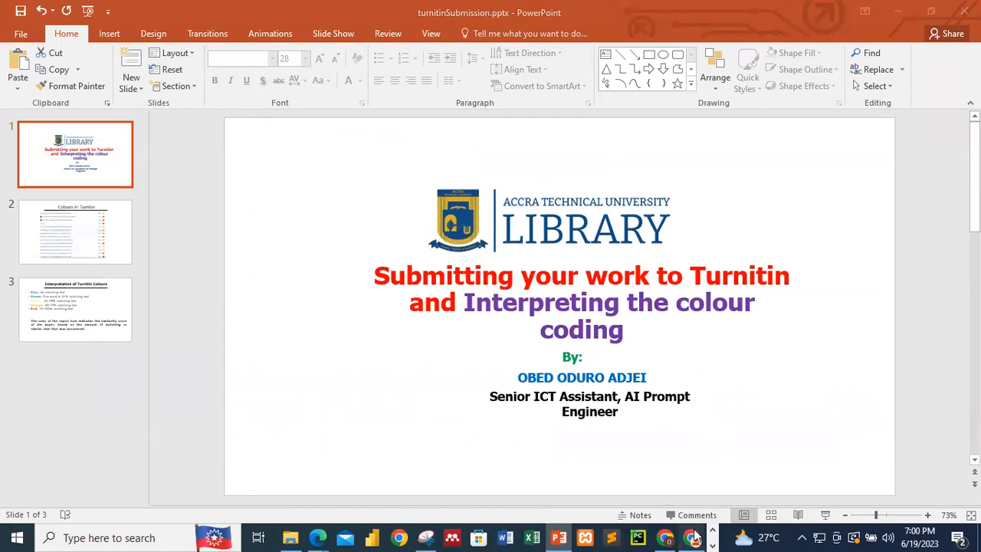
click(665, 536)
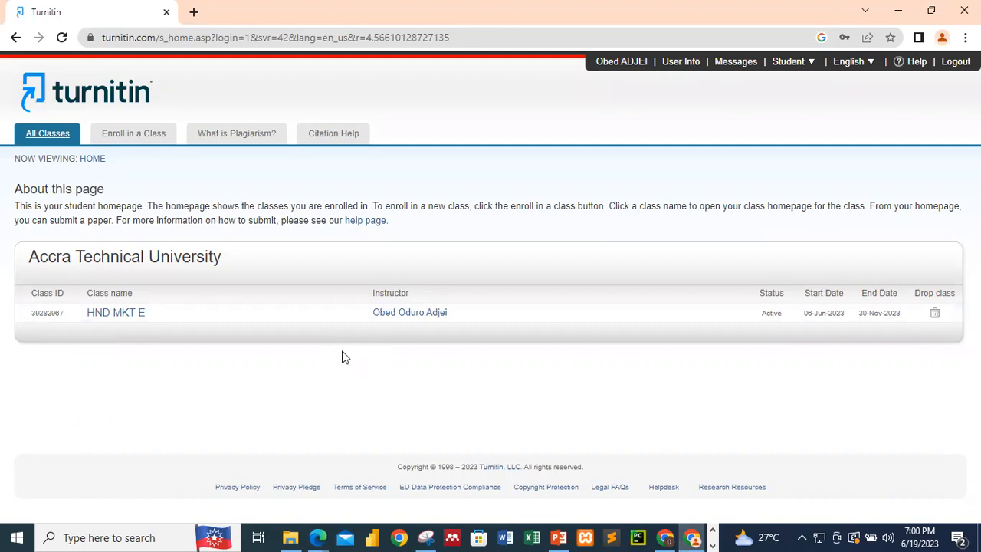
mouse_move(351, 183)
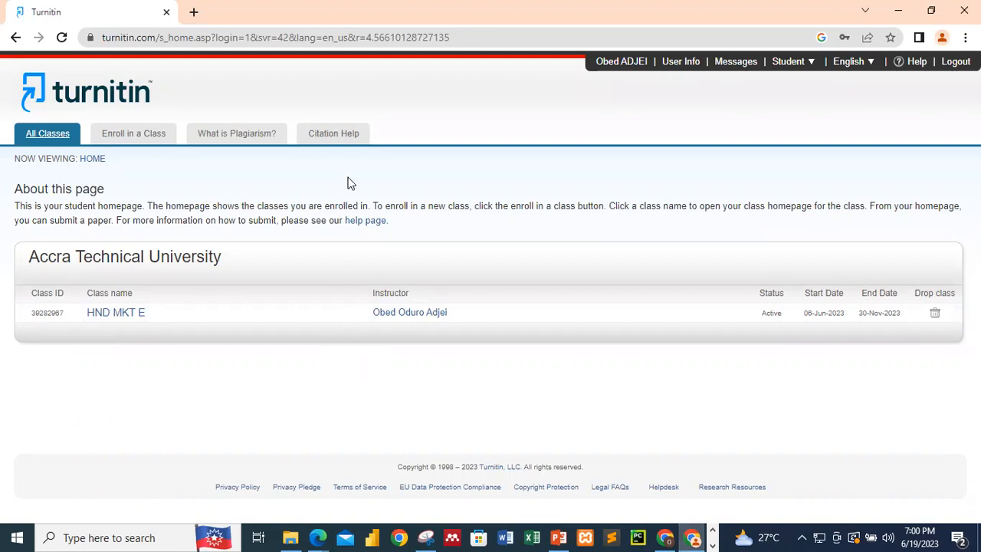
mouse_move(788, 61)
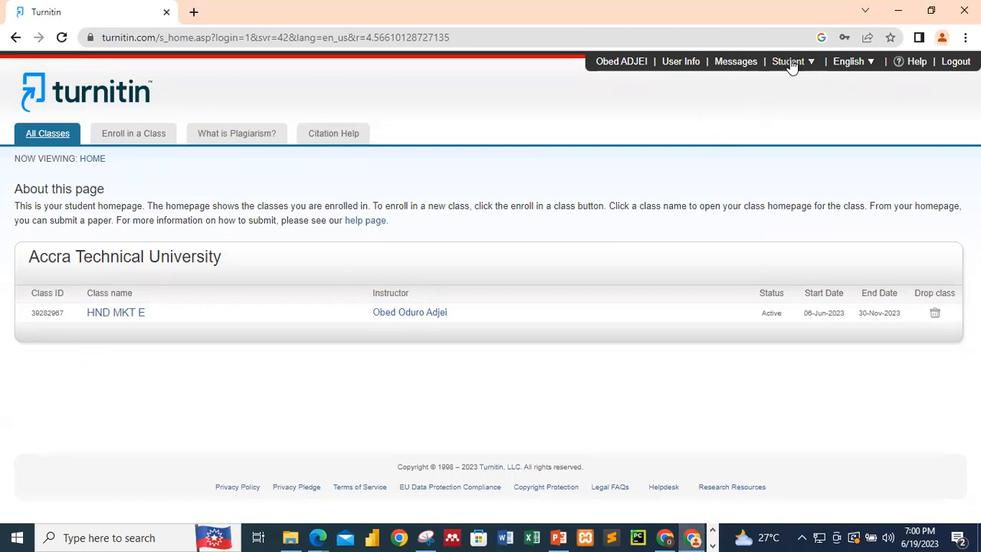
mouse_move(190, 199)
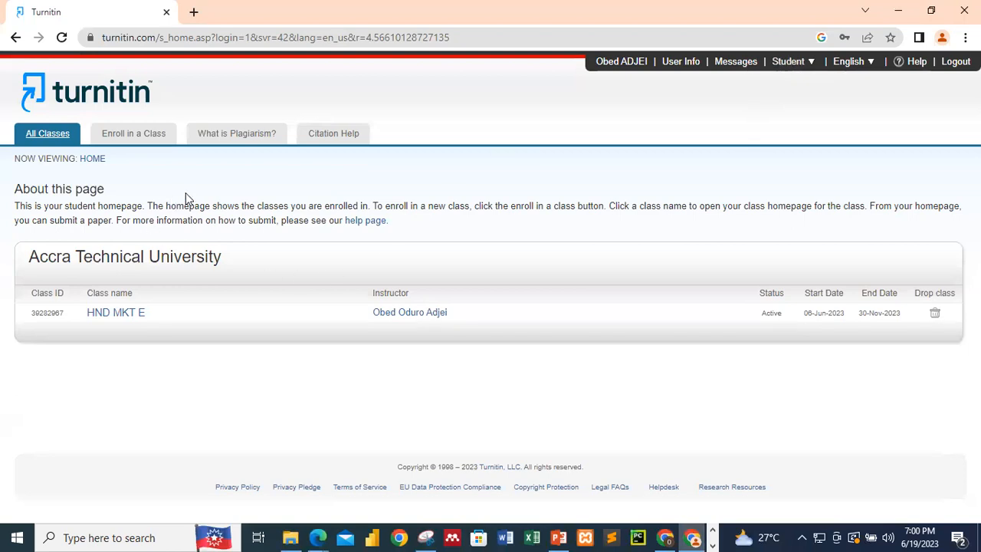
mouse_move(239, 159)
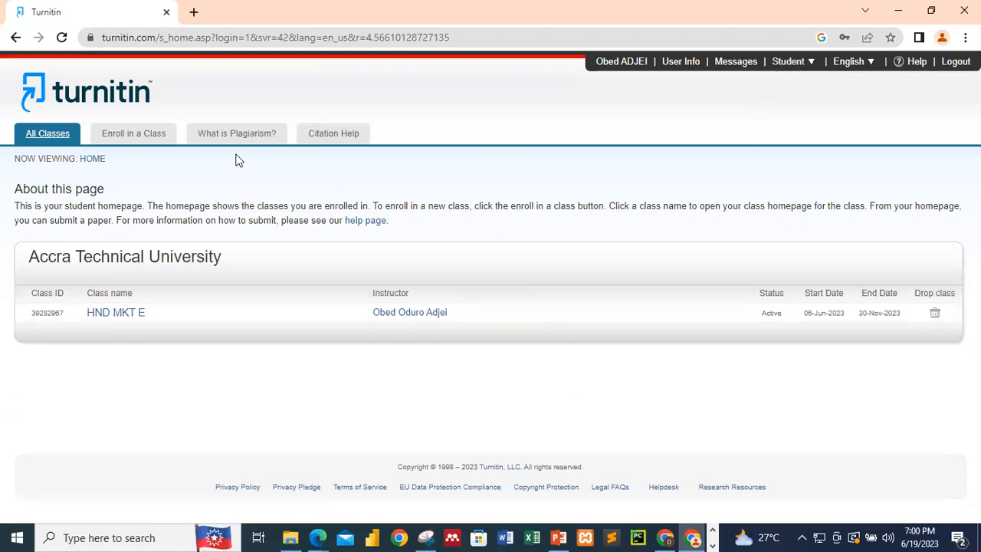
mouse_move(121, 336)
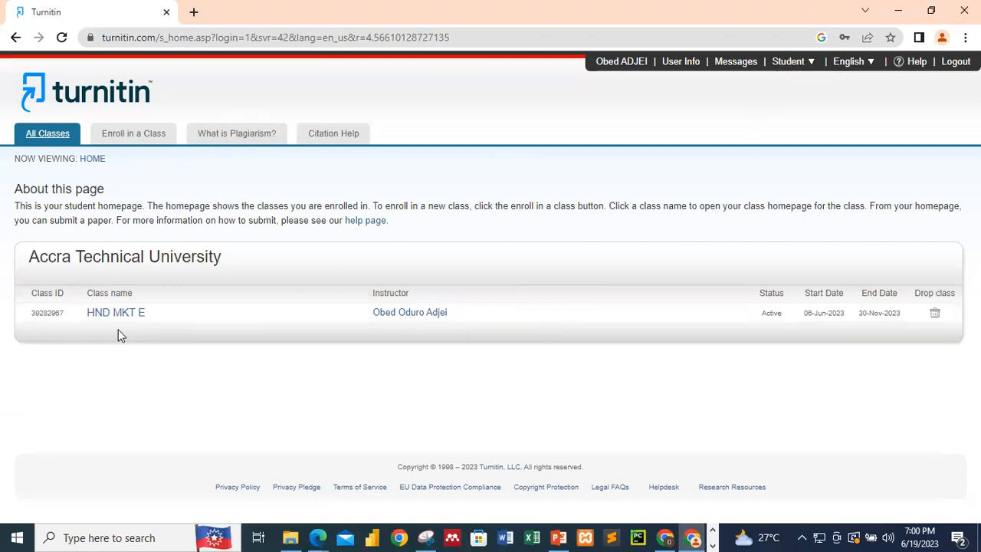
mouse_move(235, 324)
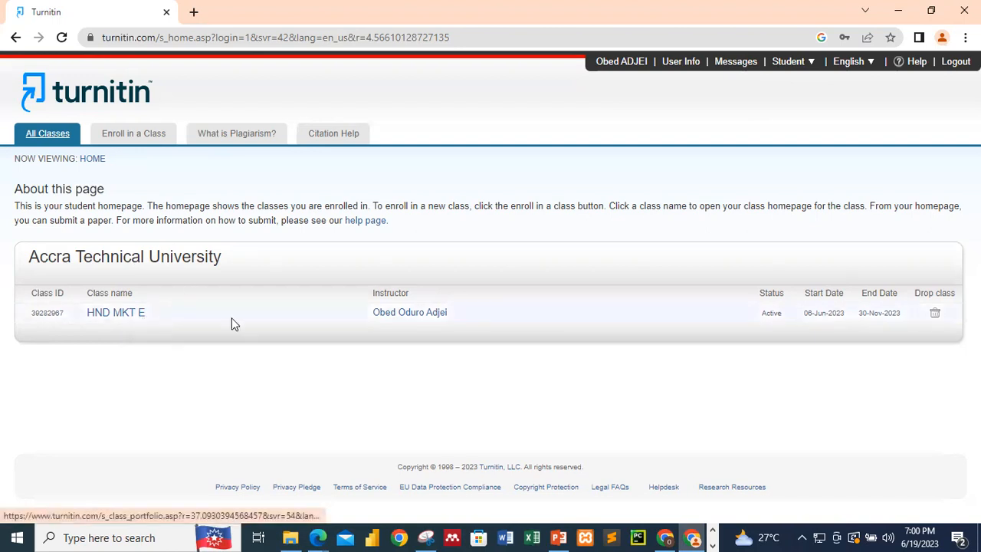
mouse_move(441, 233)
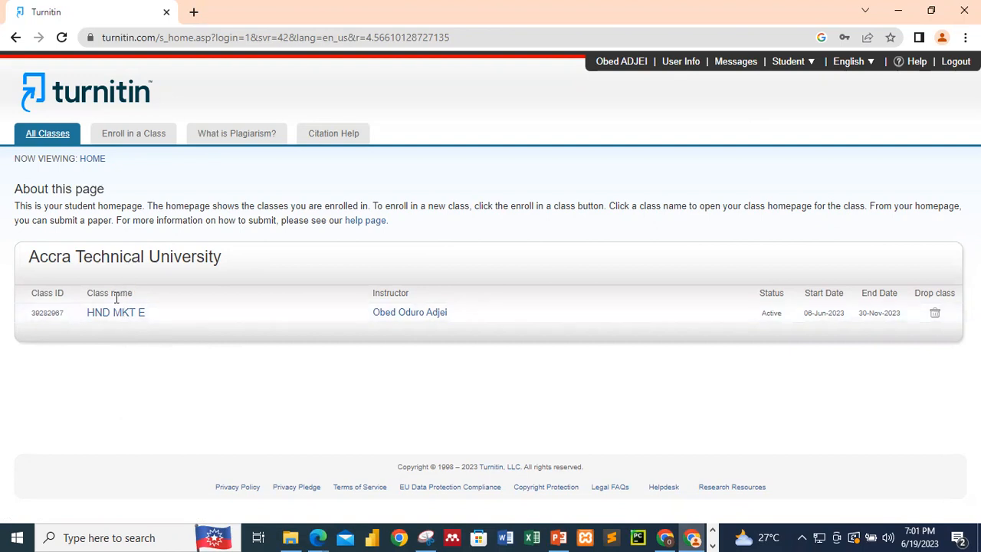
mouse_move(115, 313)
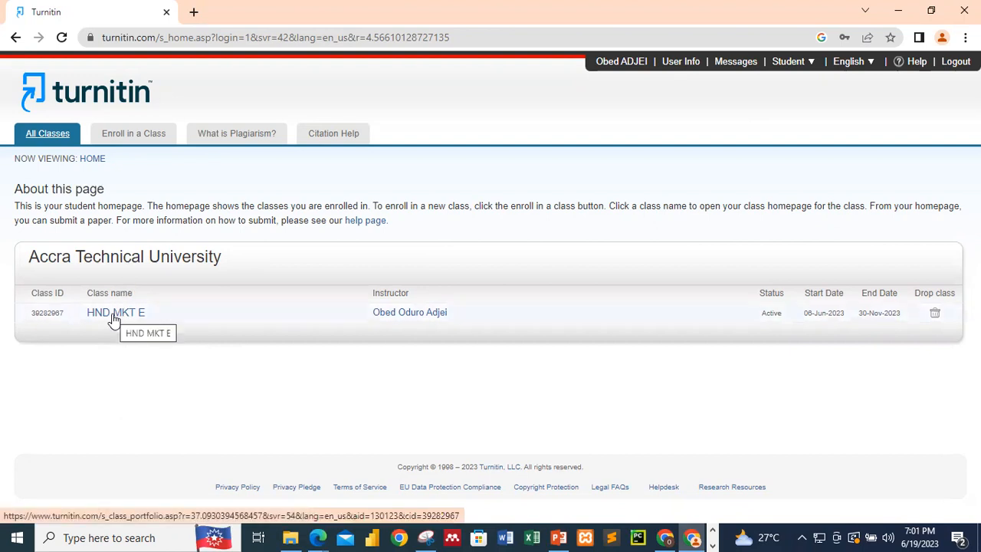
- Enter the HND MKT E class to see its Project Work assignment inbox
click(115, 313)
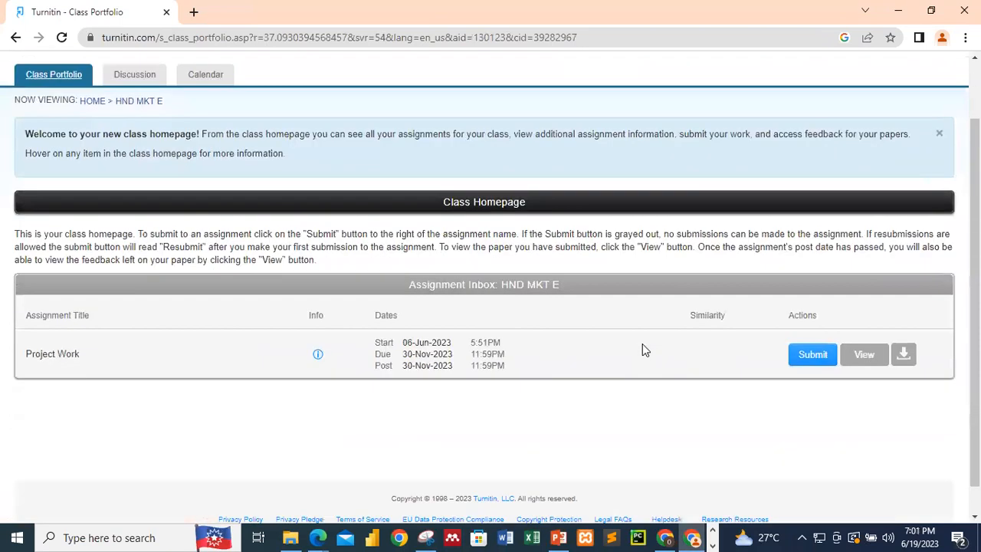
mouse_move(426, 352)
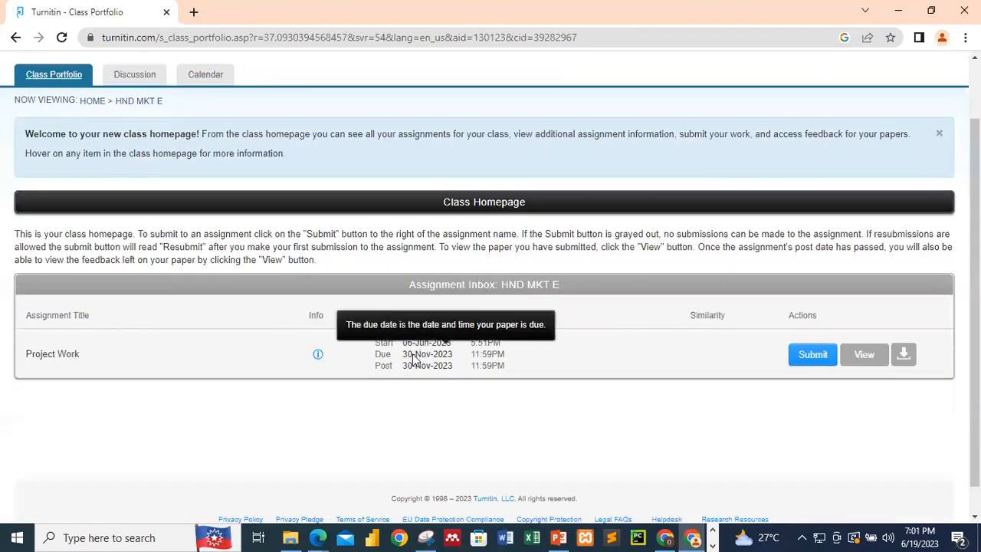
mouse_move(420, 334)
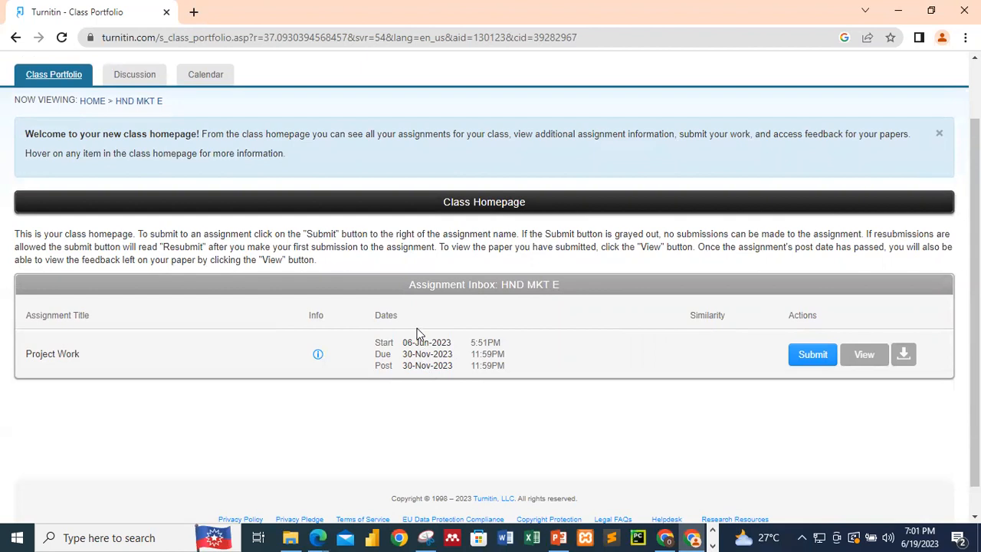
mouse_move(446, 353)
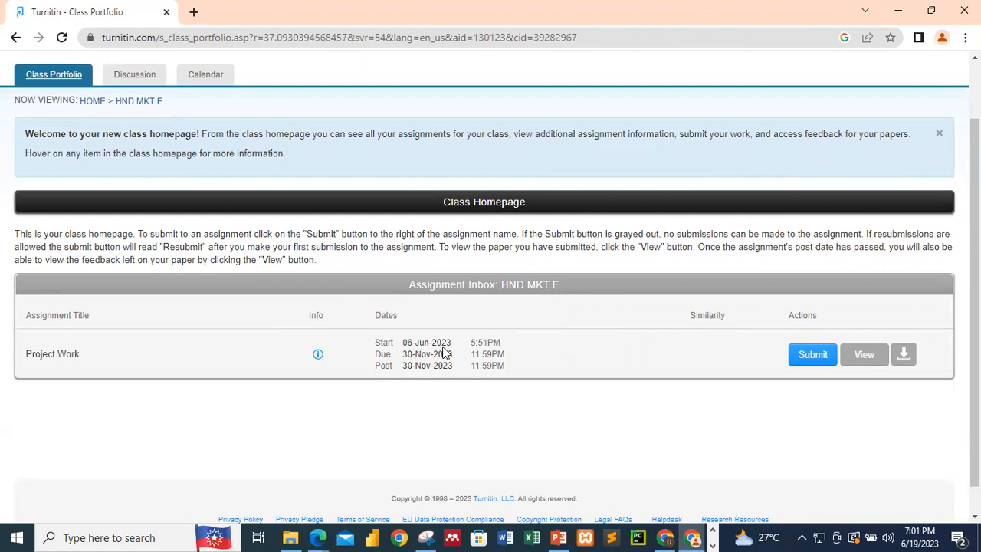
mouse_move(426, 353)
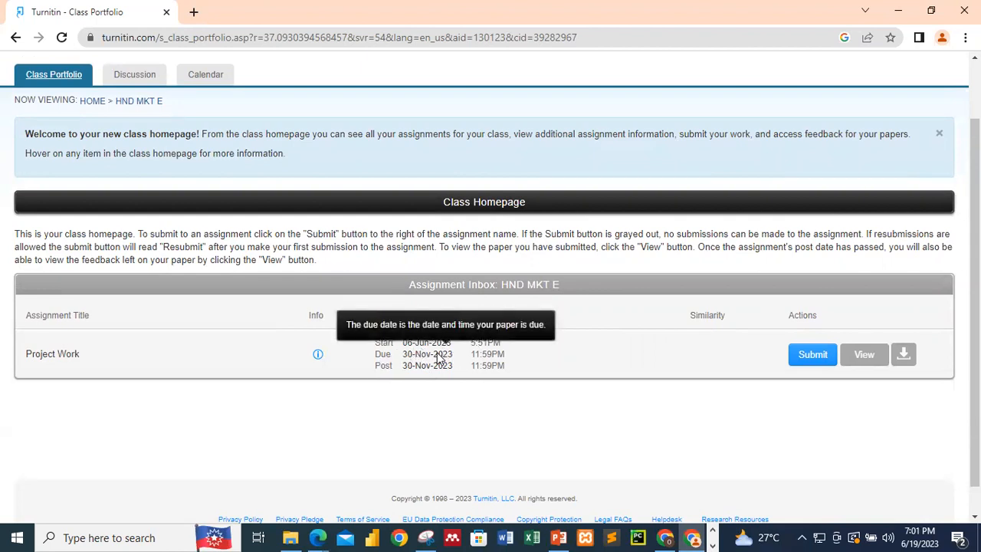
mouse_move(385, 381)
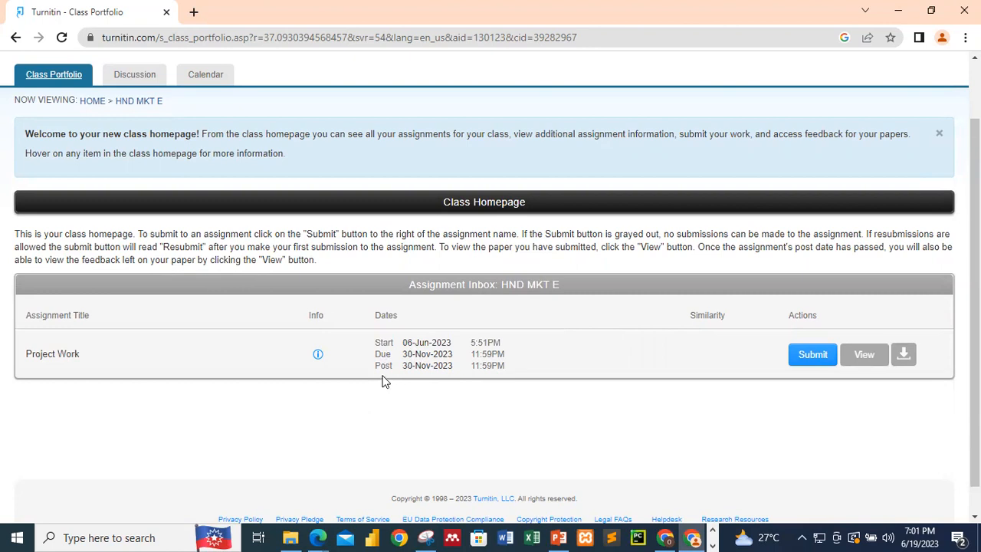
mouse_move(444, 354)
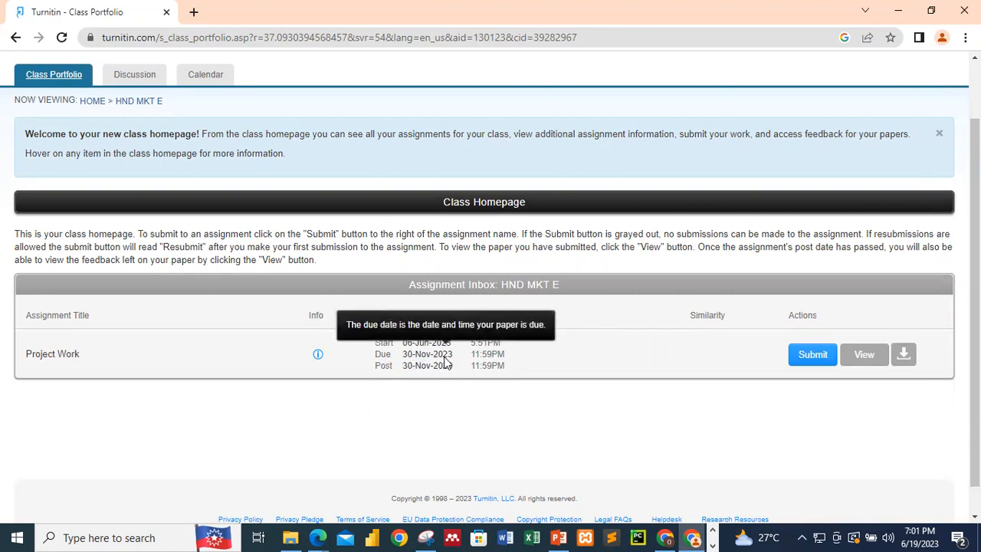
mouse_move(486, 313)
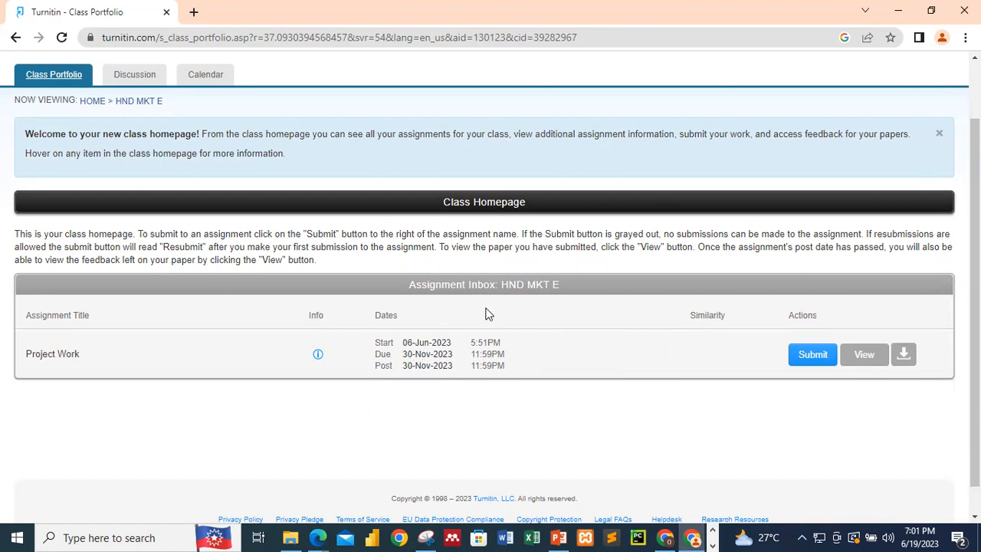
mouse_move(812, 354)
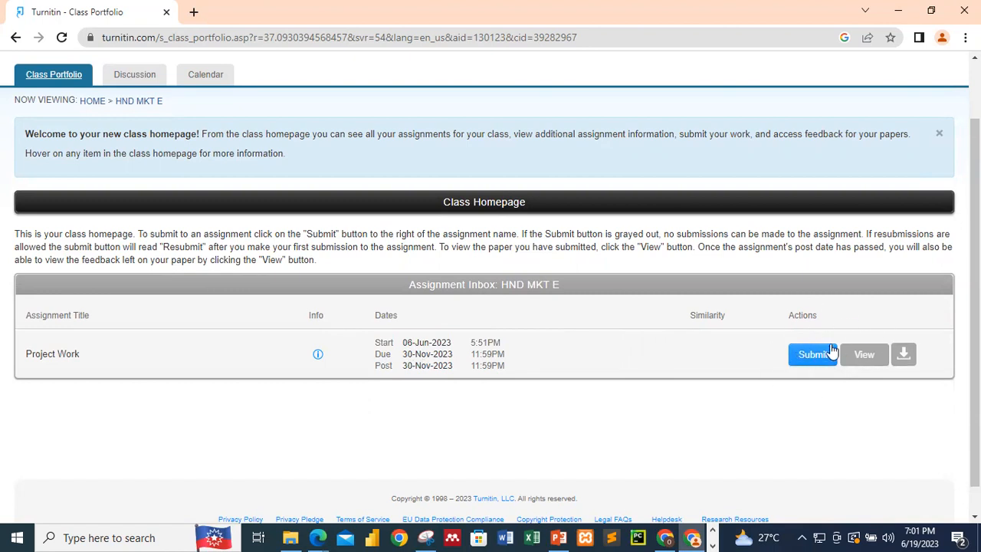
mouse_move(661, 287)
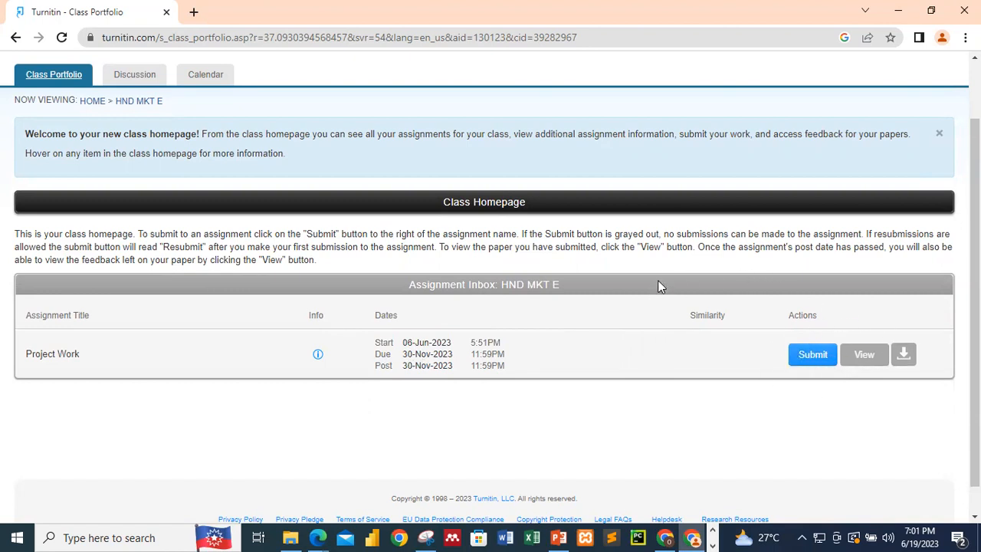
mouse_move(760, 250)
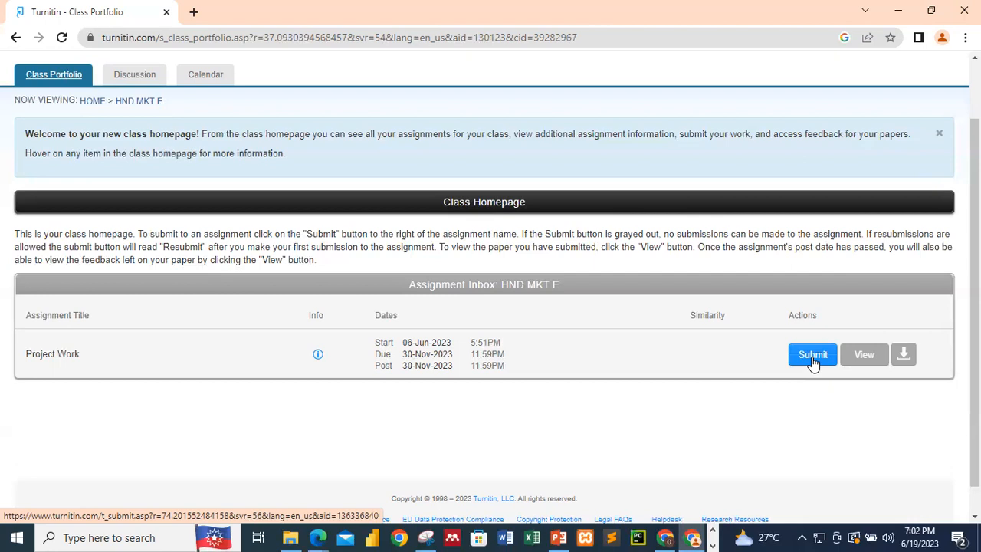
mouse_move(719, 297)
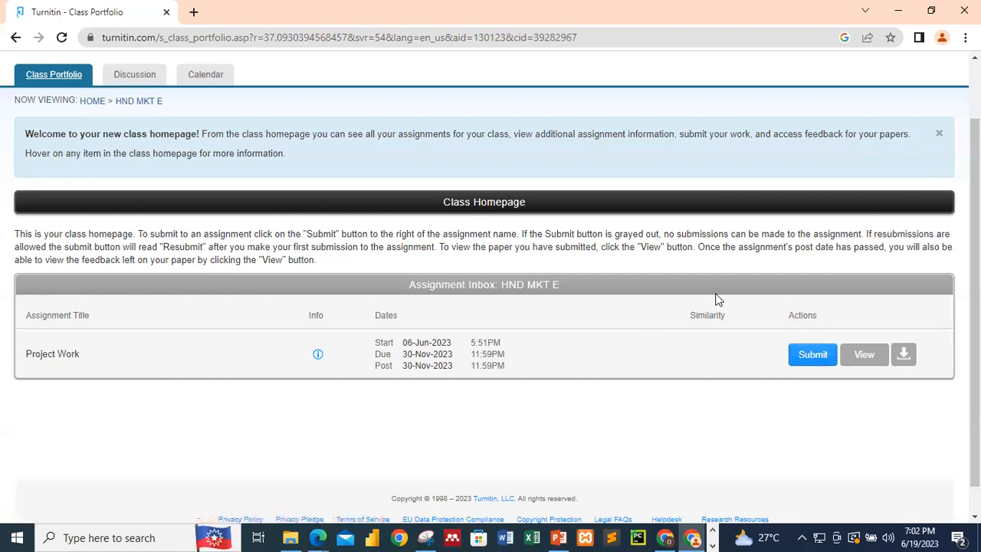
- Start a Project Work submission and focus the blank Submission title field
click(812, 354)
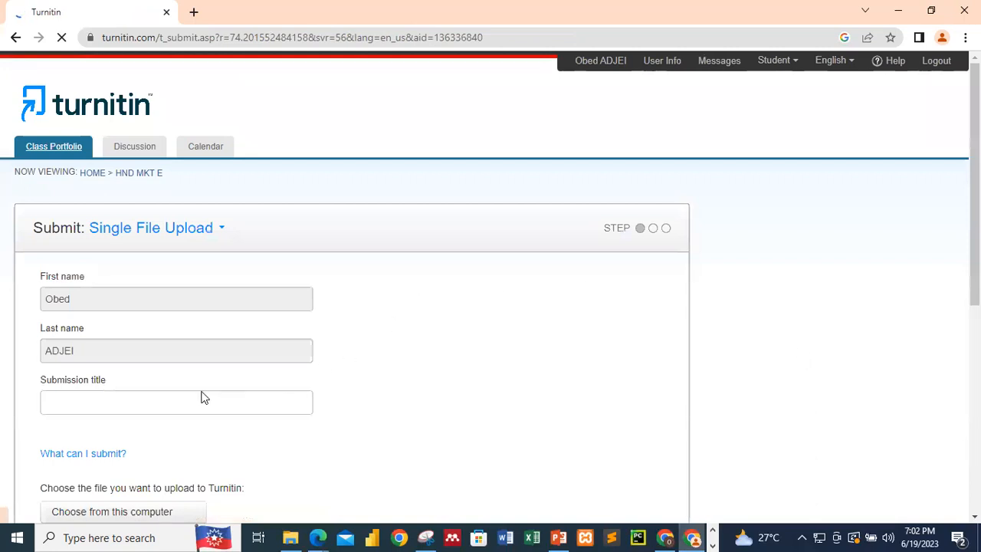
click(202, 401)
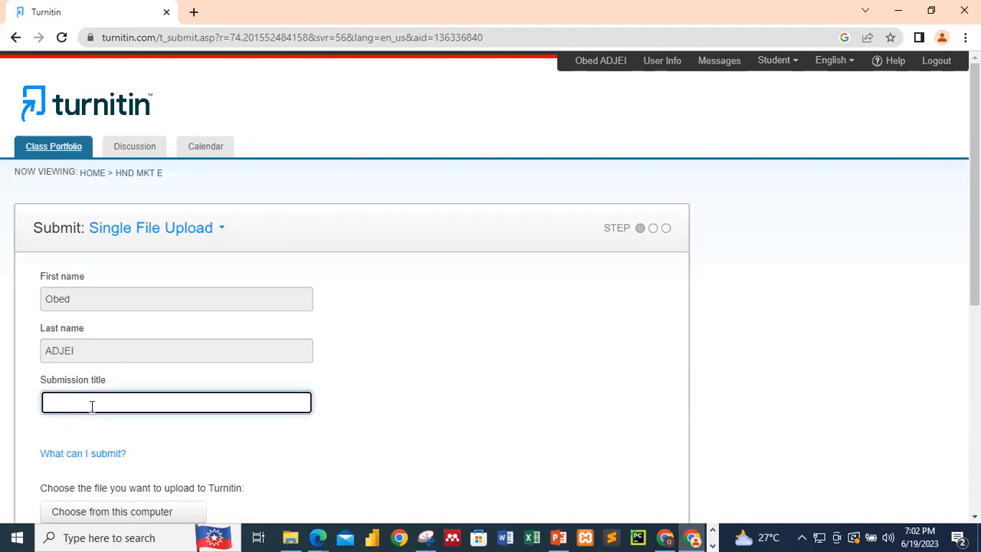
scroll(down, 3)
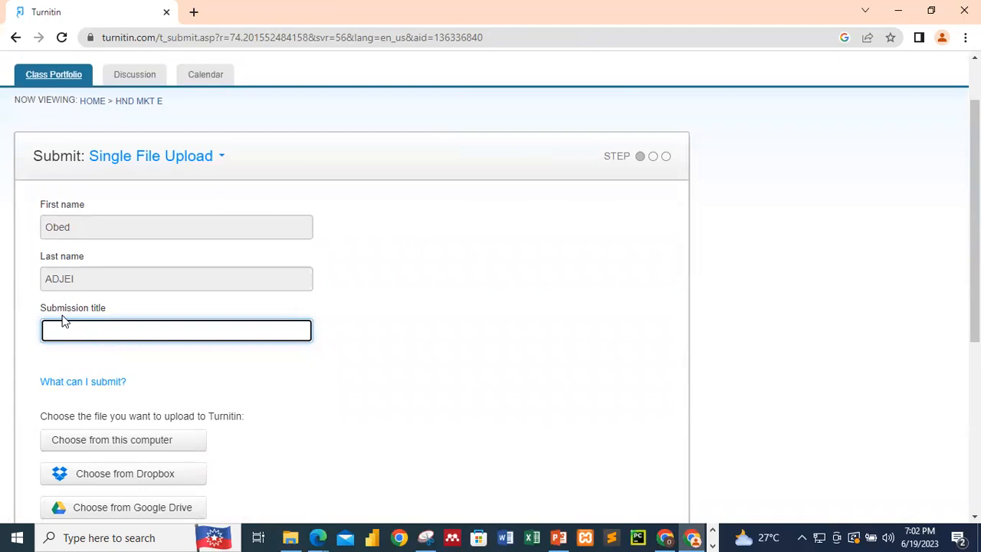
mouse_move(89, 317)
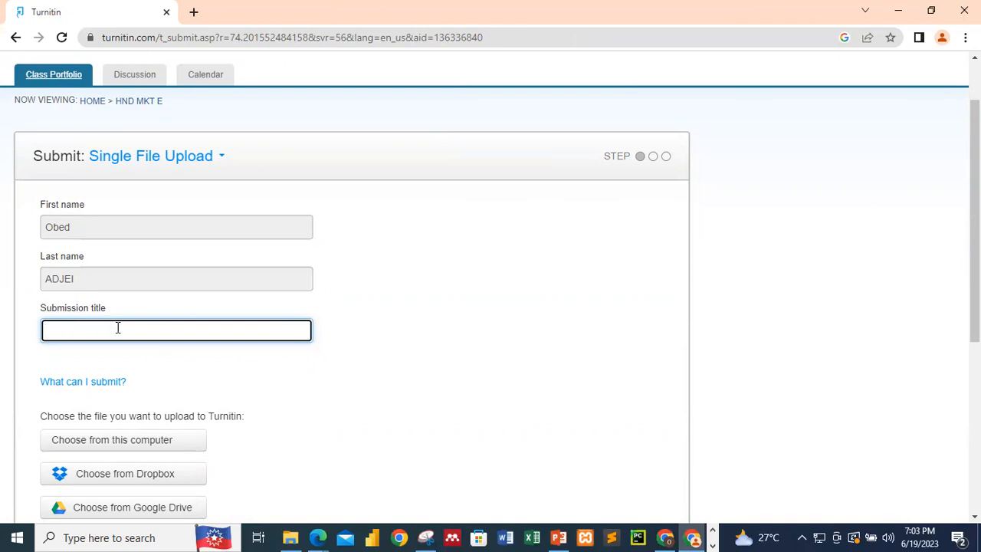
mouse_move(432, 316)
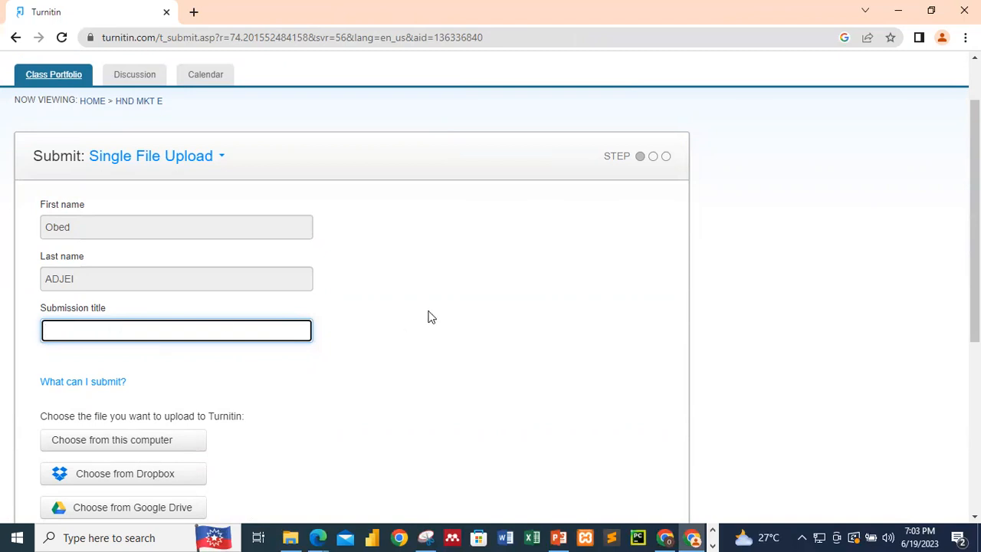
mouse_move(306, 506)
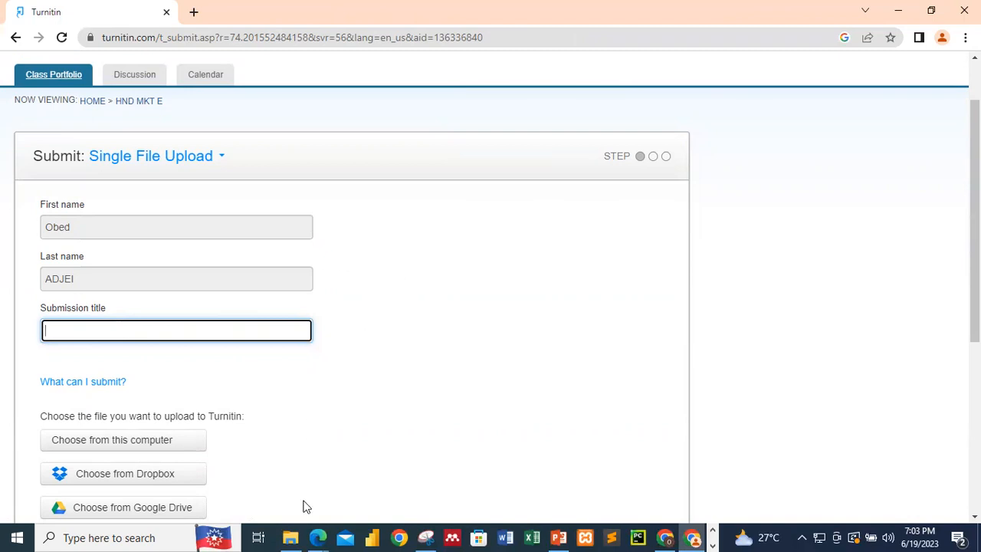
mouse_move(288, 178)
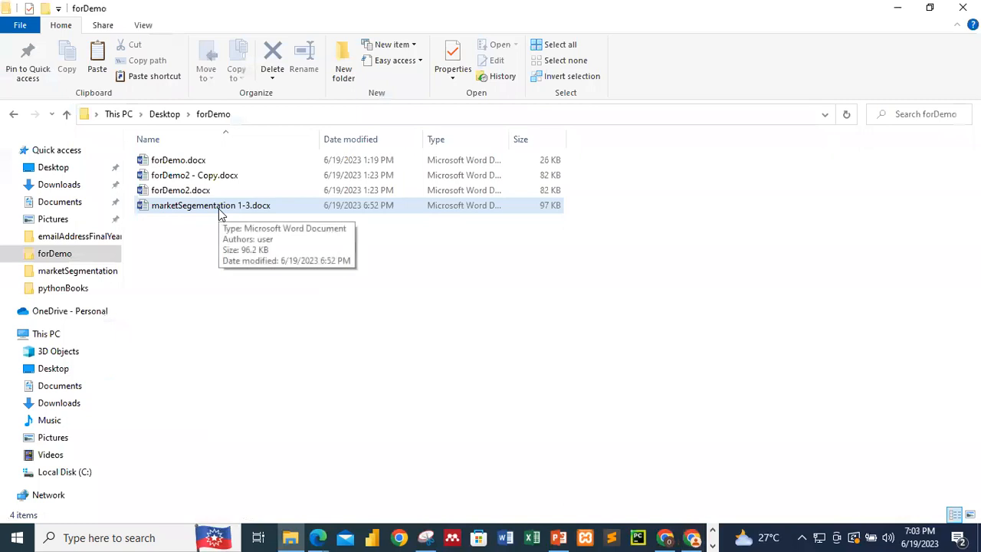
- Open marketSegementation 1-3.docx in Word and return to the Turnitin submission form
click(211, 205)
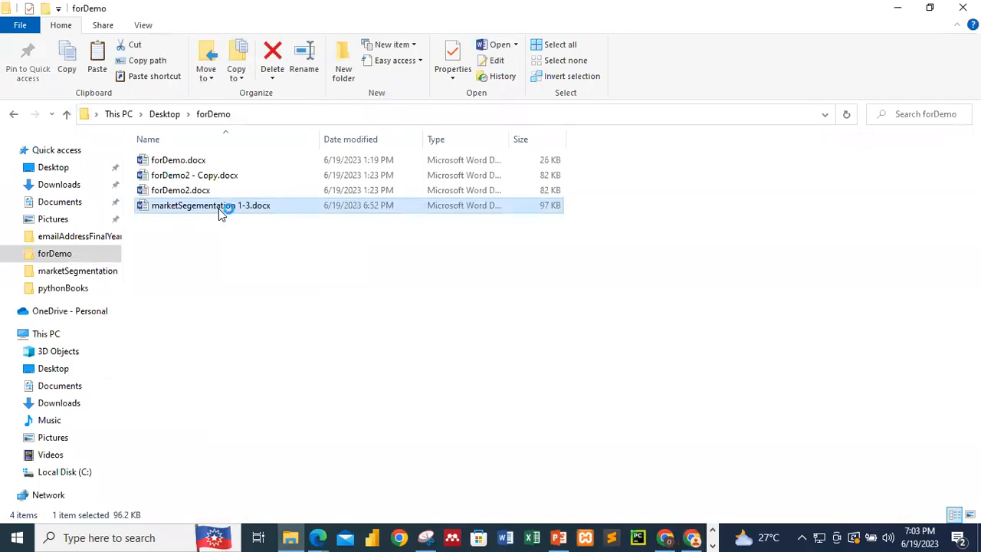
double_click(212, 205)
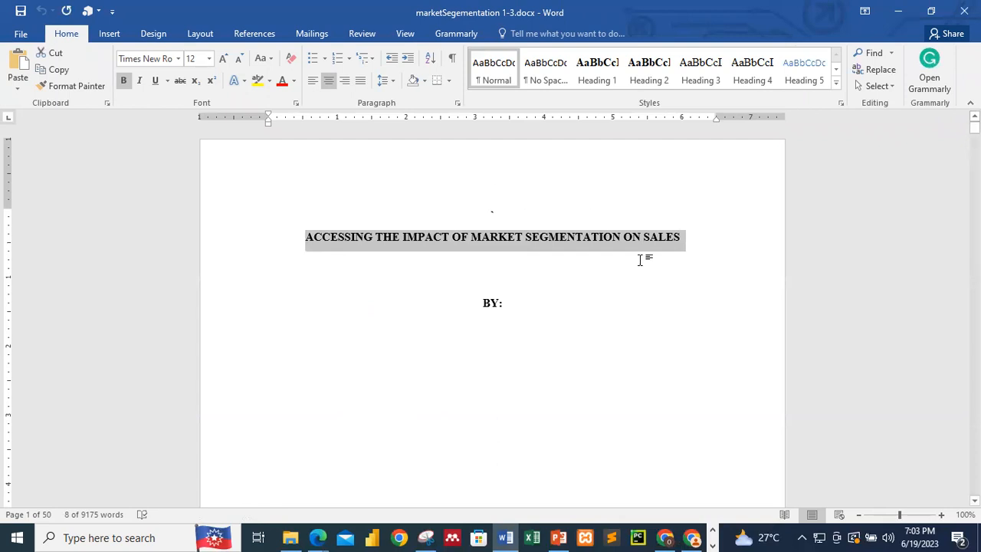
mouse_move(679, 493)
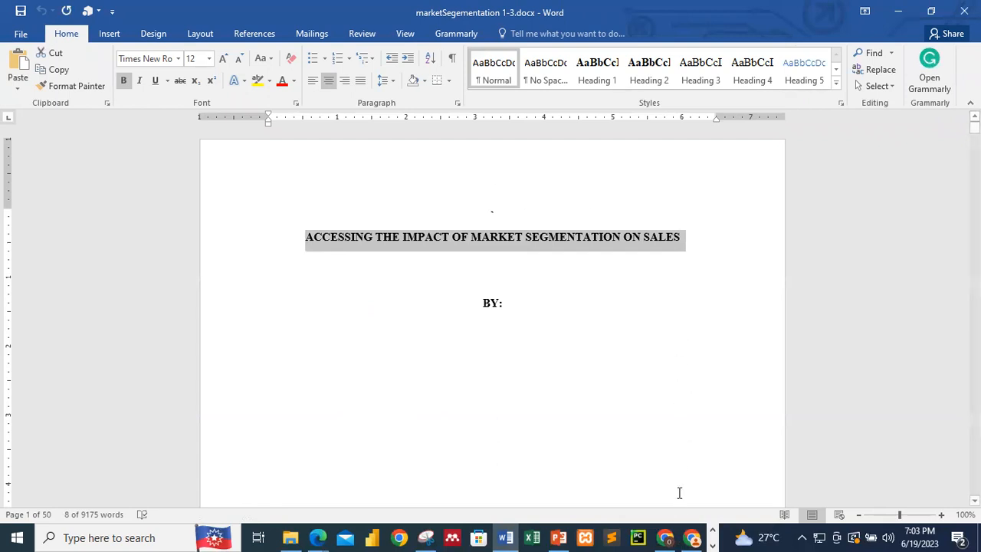
click(315, 536)
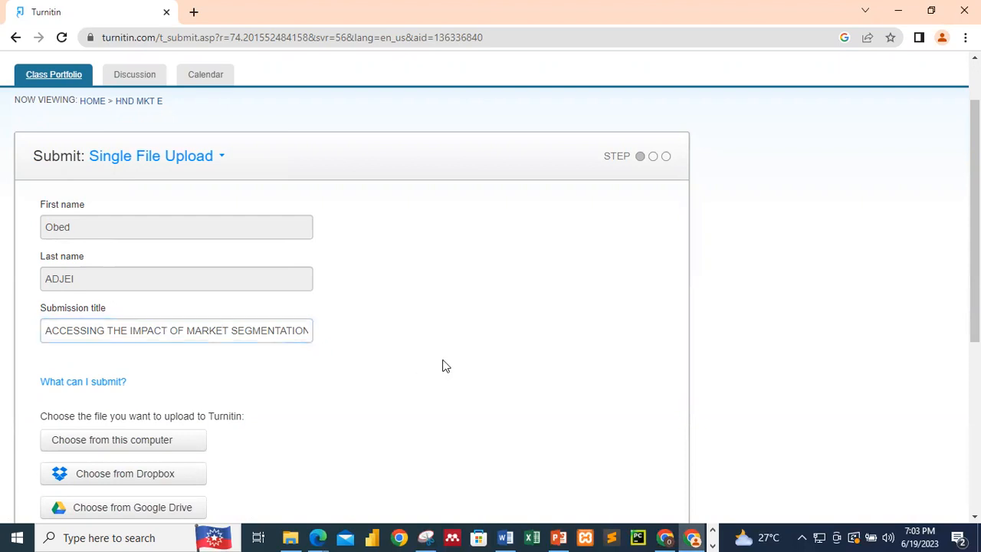
scroll(down, 3)
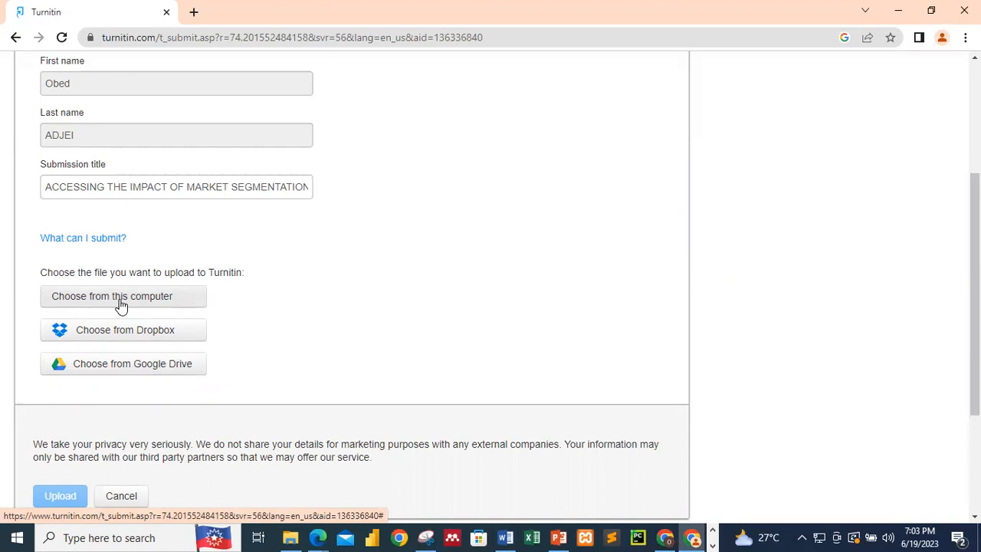
mouse_move(135, 340)
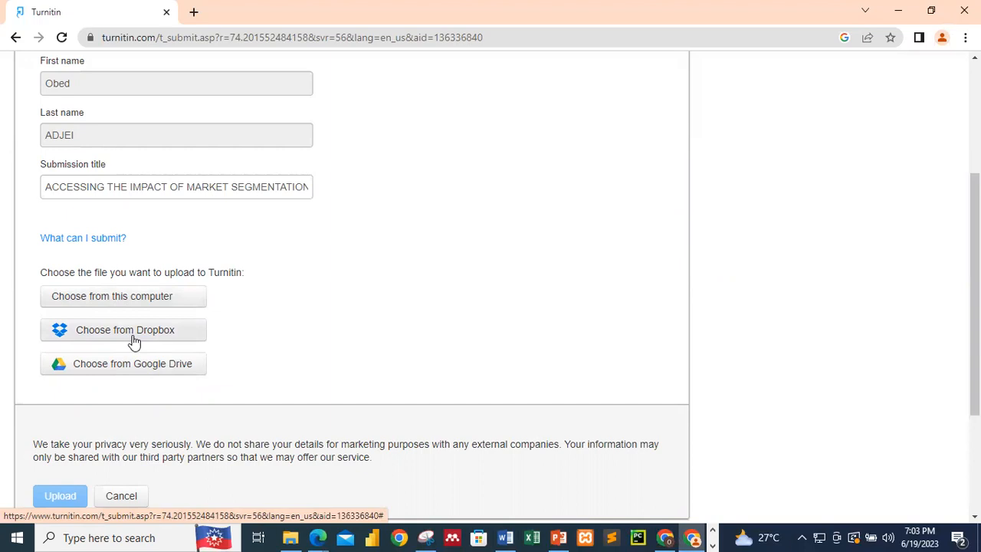
mouse_move(141, 337)
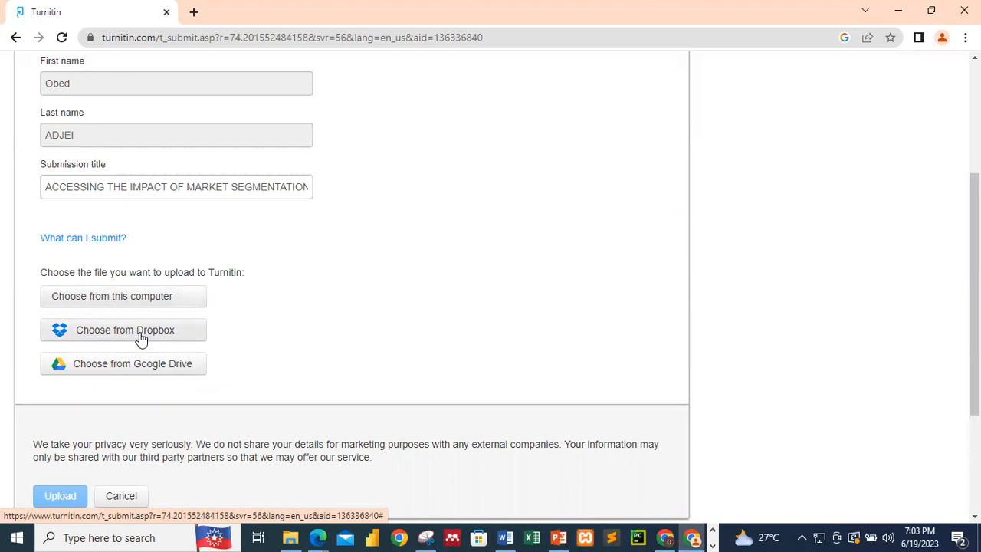
mouse_move(224, 364)
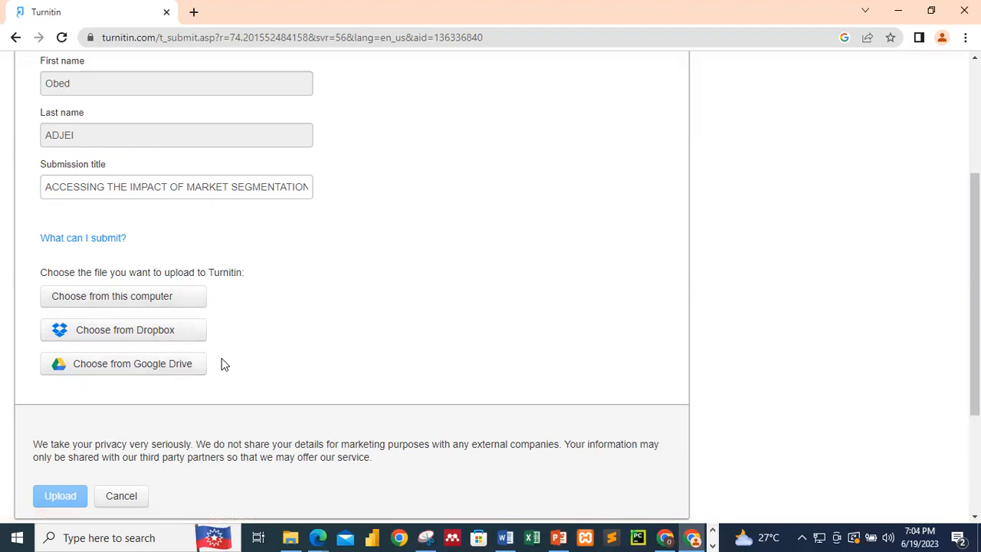
mouse_move(198, 360)
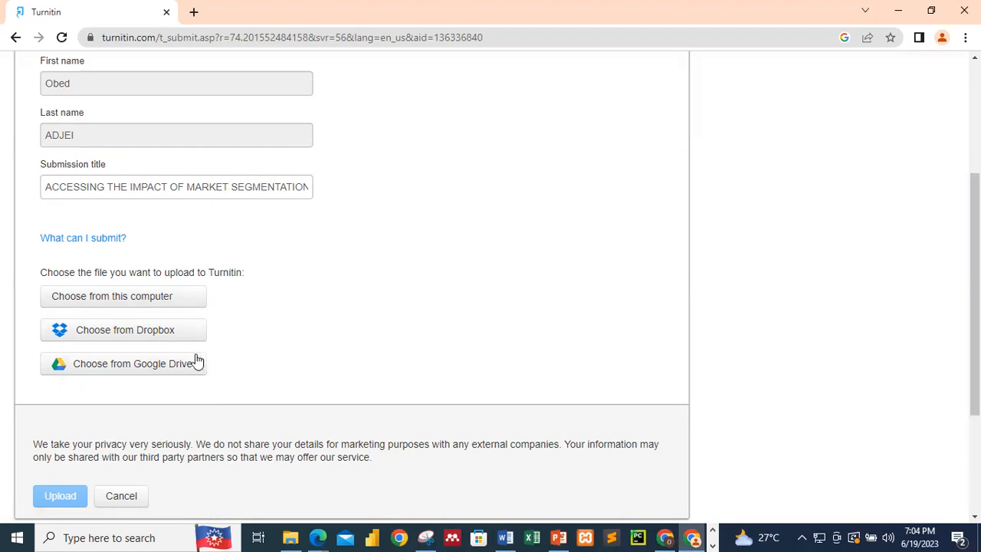
mouse_move(160, 309)
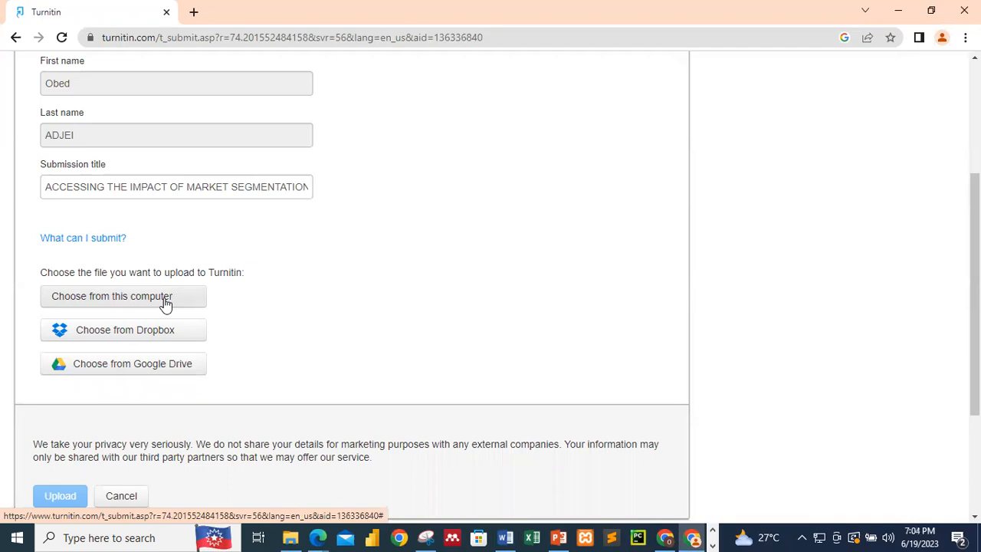
- Attach marketSegementation 1-3.docx from Desktop > forDemo as the upload file
click(123, 295)
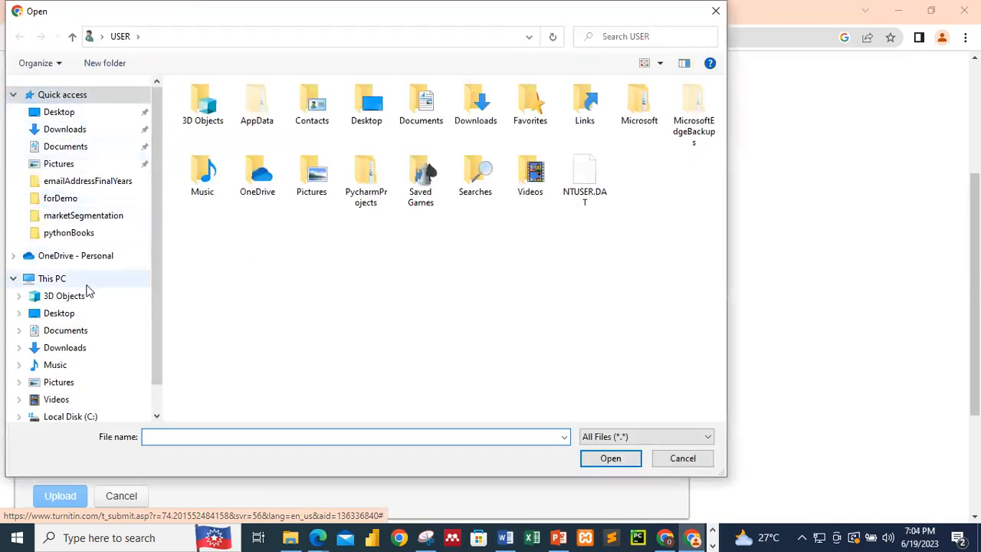
double_click(60, 198)
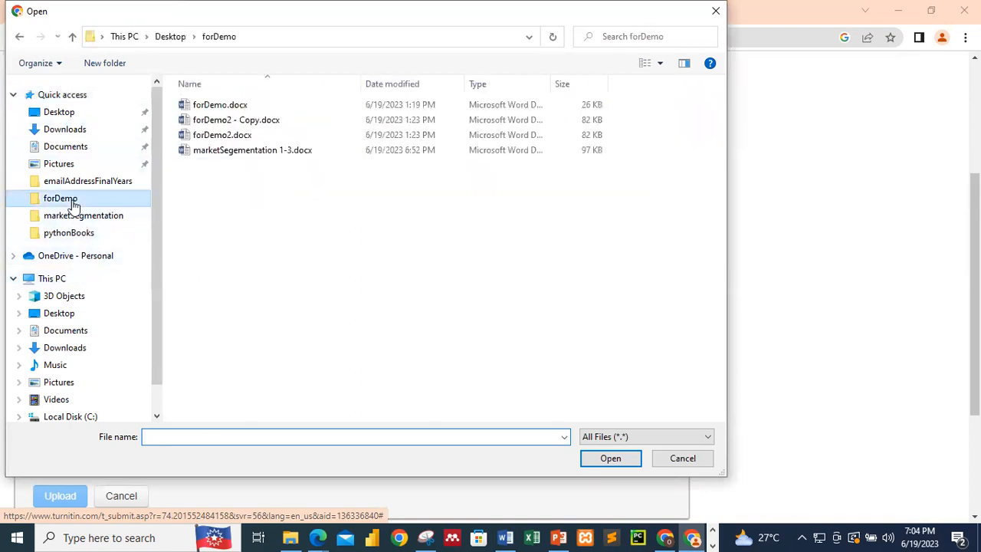
click(252, 151)
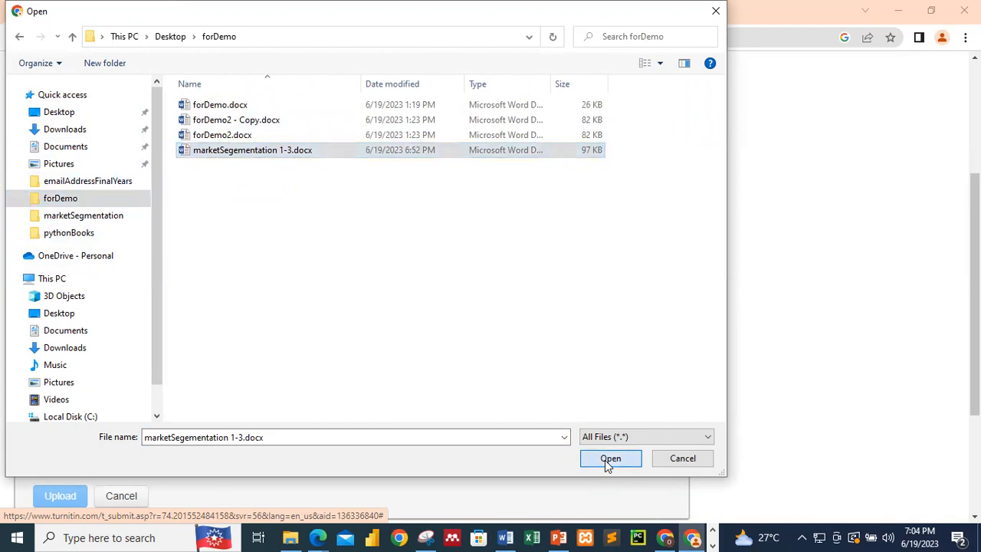
click(610, 459)
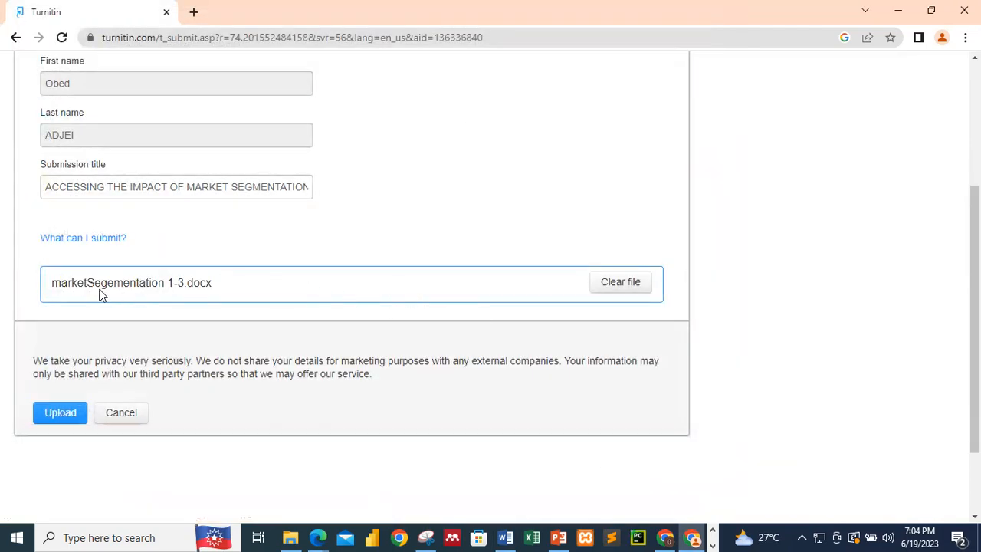
mouse_move(95, 377)
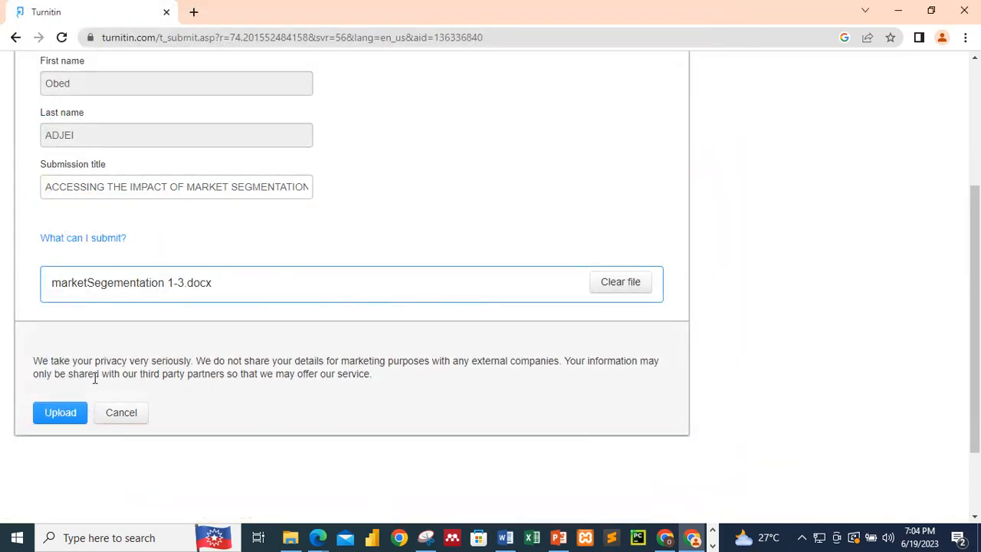
mouse_move(144, 300)
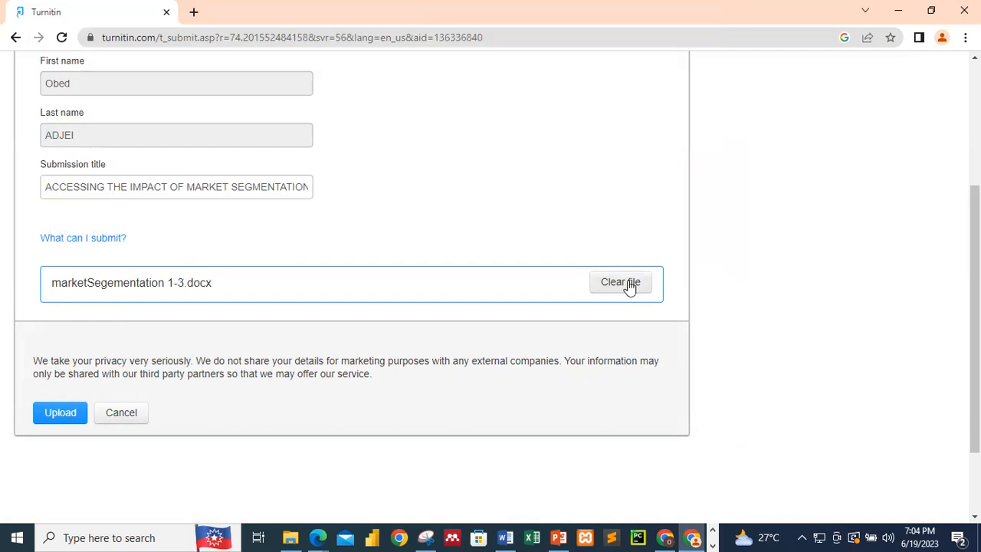
- Re-attach marketSegementation 1-3.docx after removing it, then upload it to Project Work
click(619, 282)
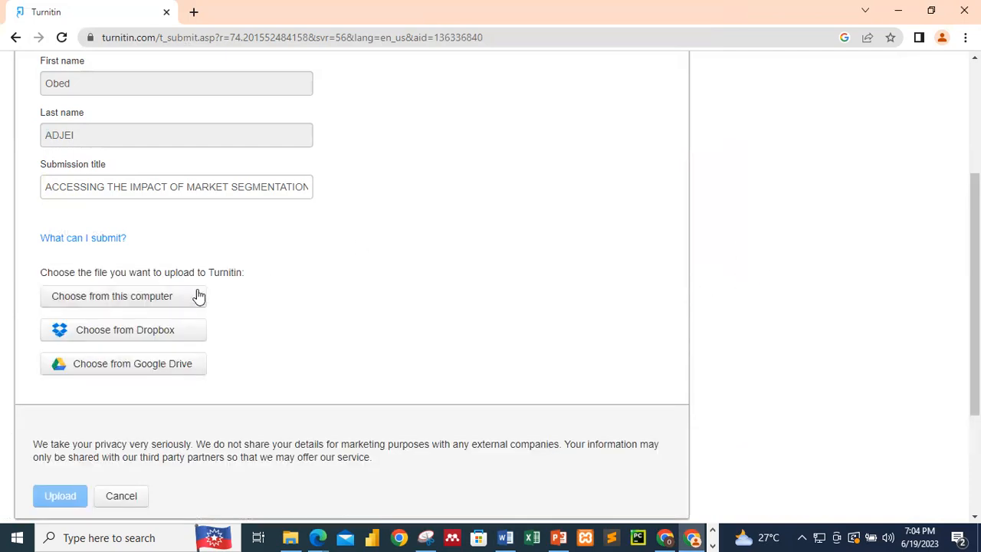
click(112, 295)
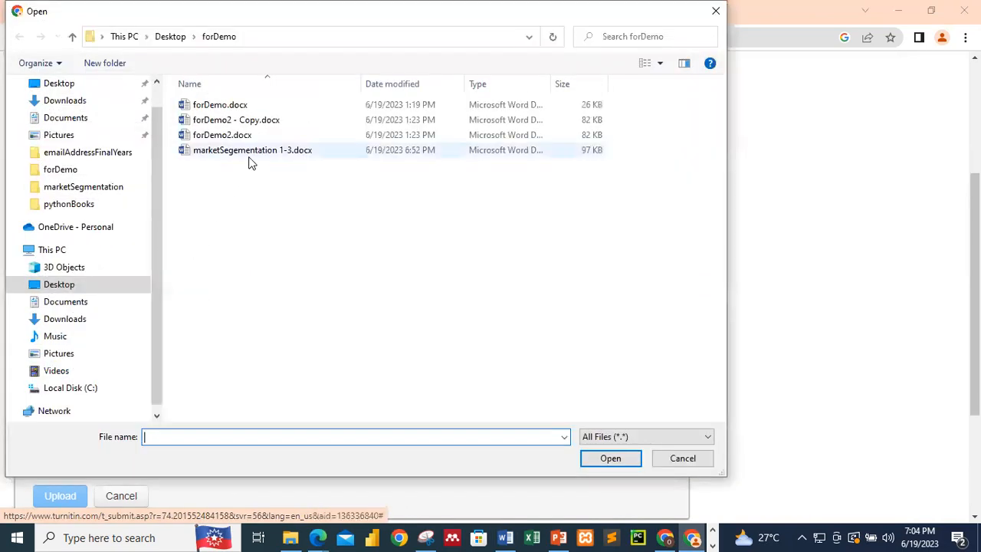
click(252, 150)
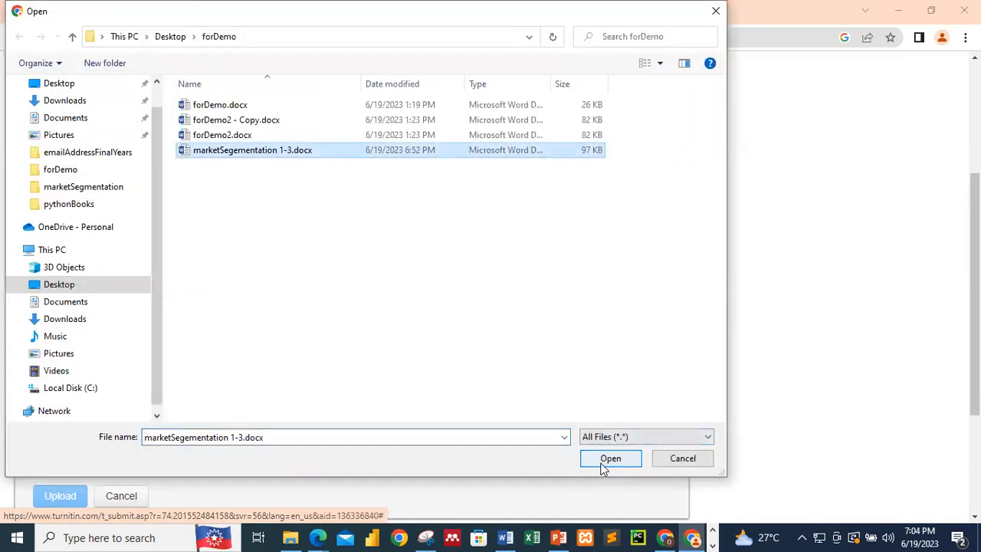
click(610, 457)
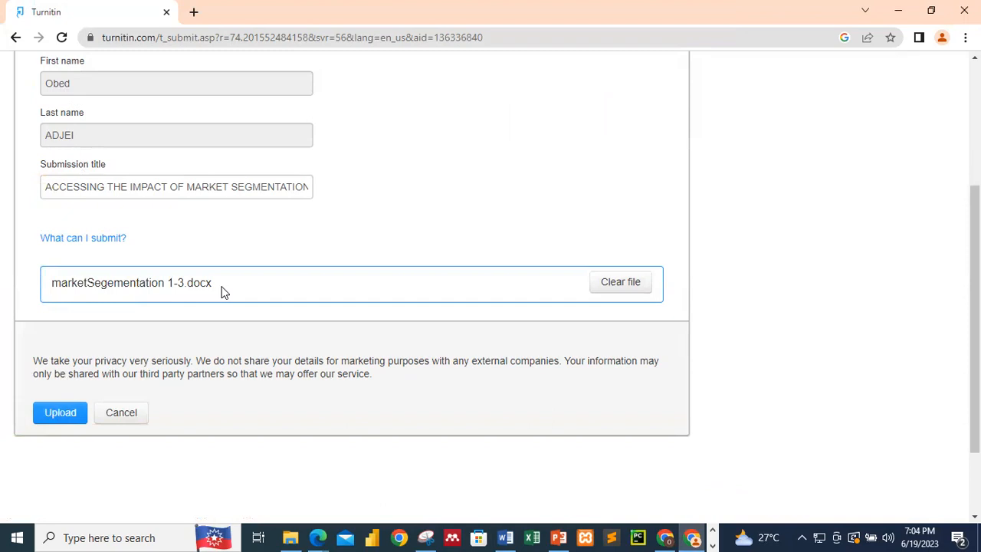
click(59, 412)
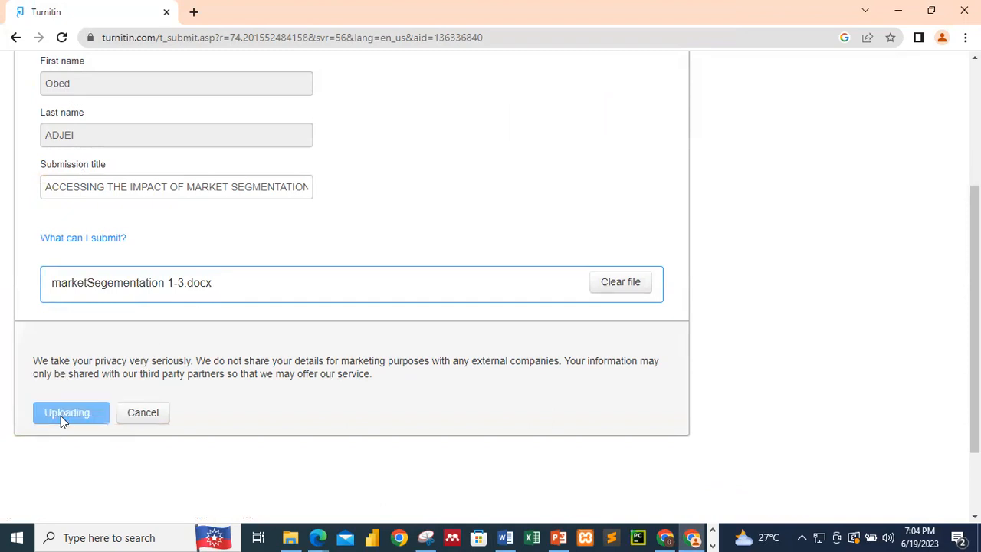
- Review the 50-page, 9175-word document preview and confirm the submission
click(71, 413)
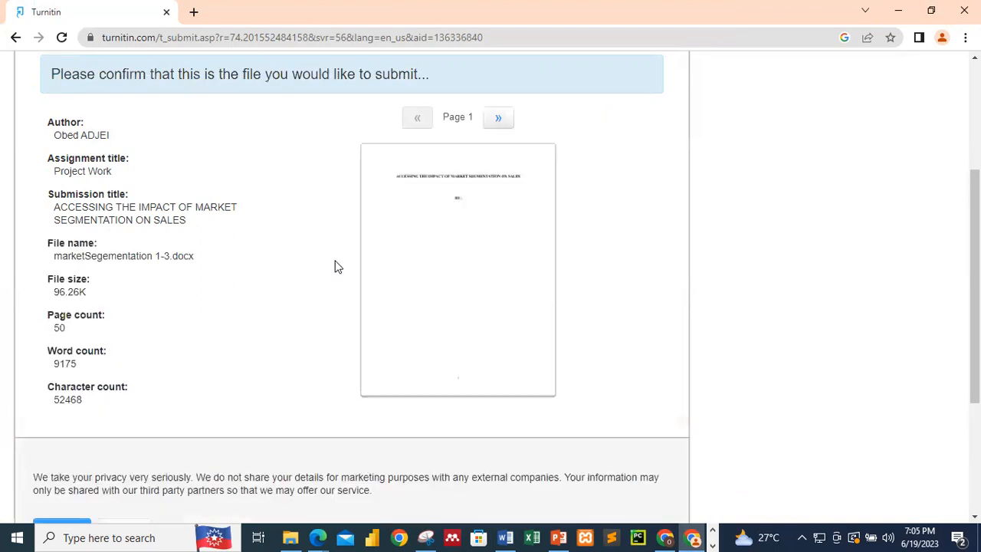
mouse_move(432, 227)
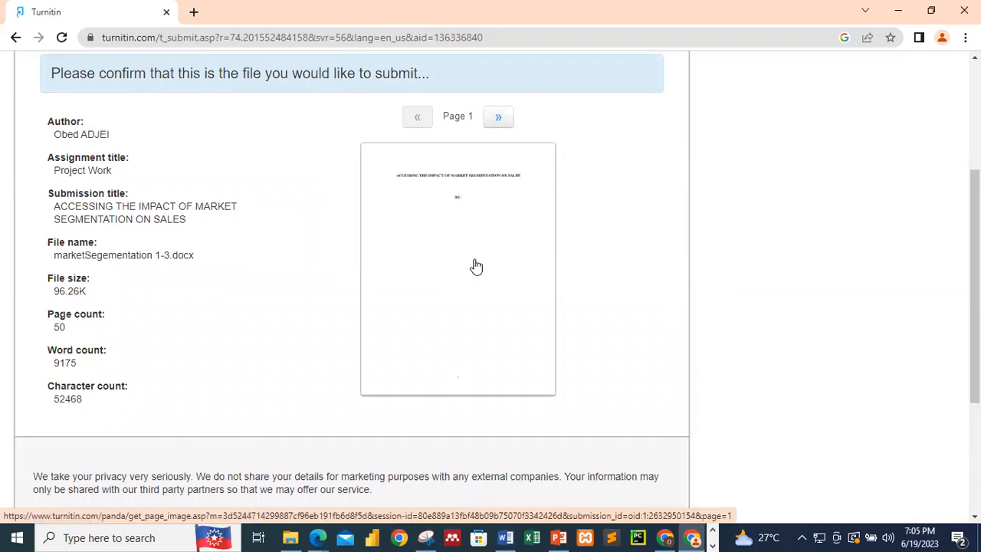
scroll(down, 3)
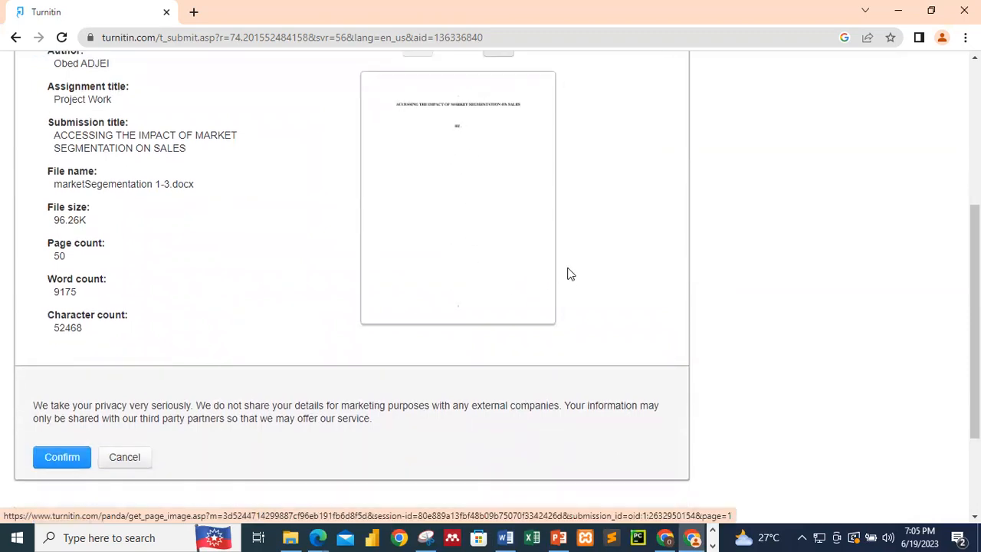
scroll(up, 3)
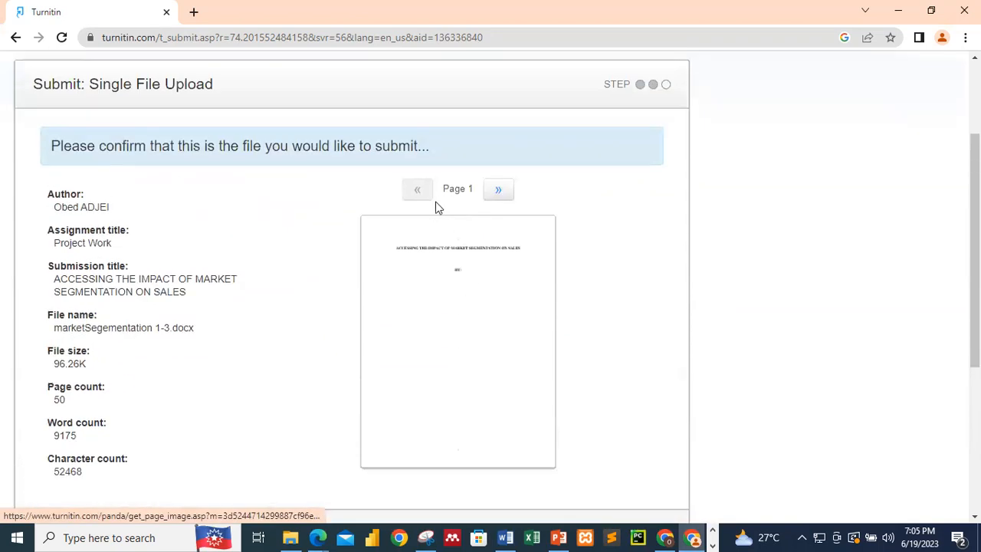
scroll(down, 3)
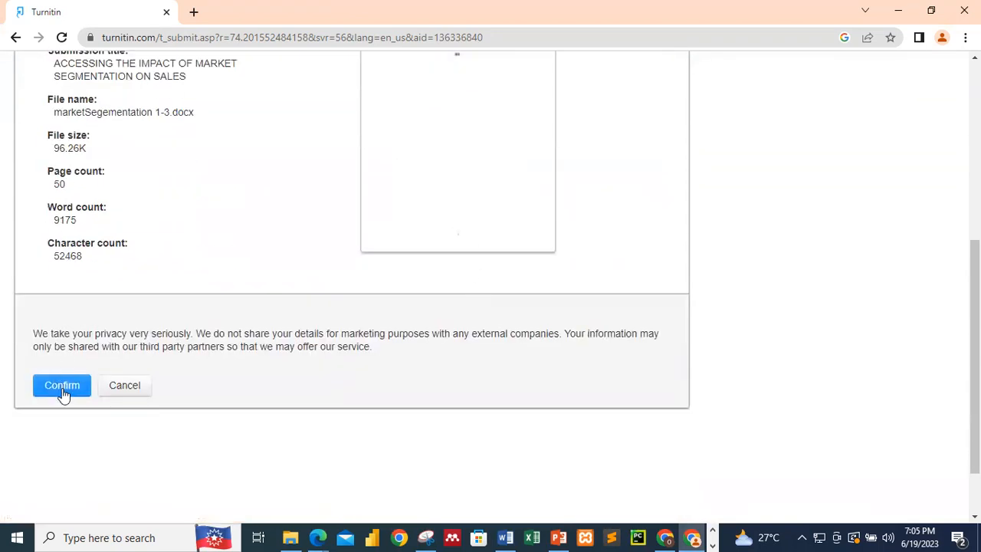
click(61, 385)
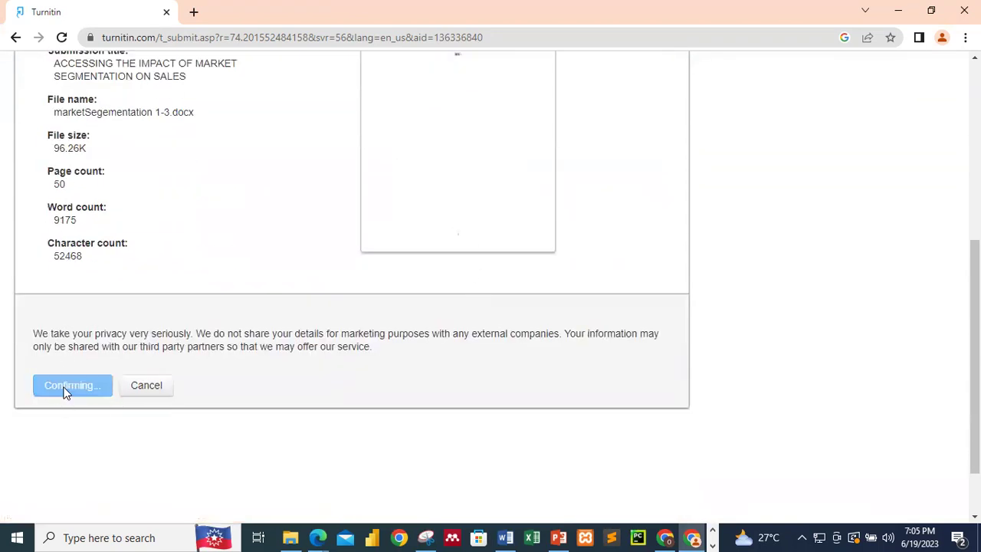
click(73, 385)
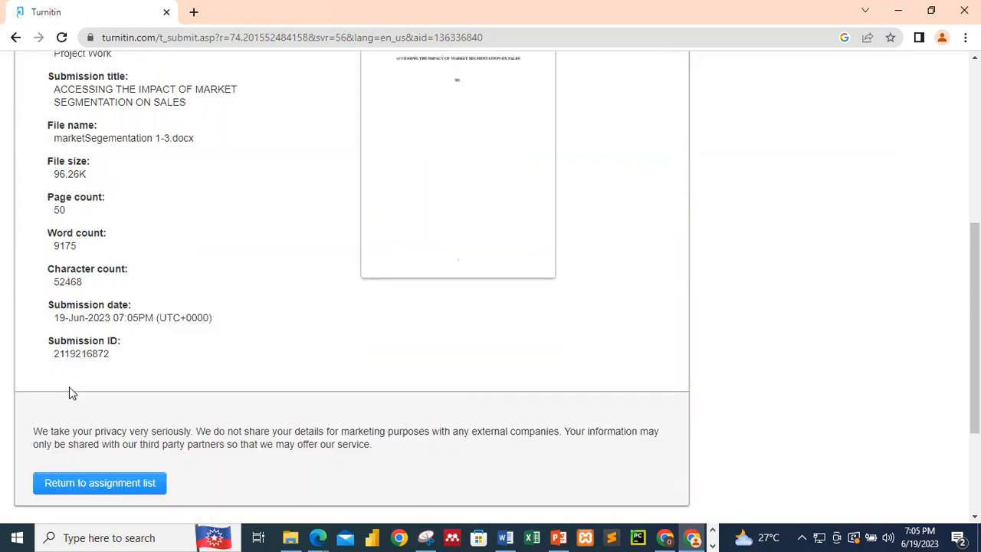
scroll(down, 3)
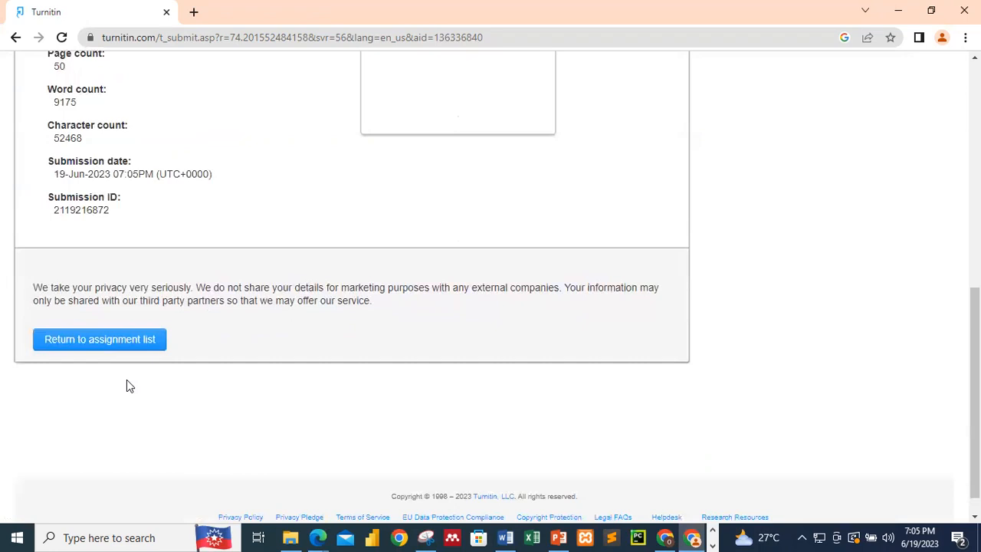
mouse_move(64, 356)
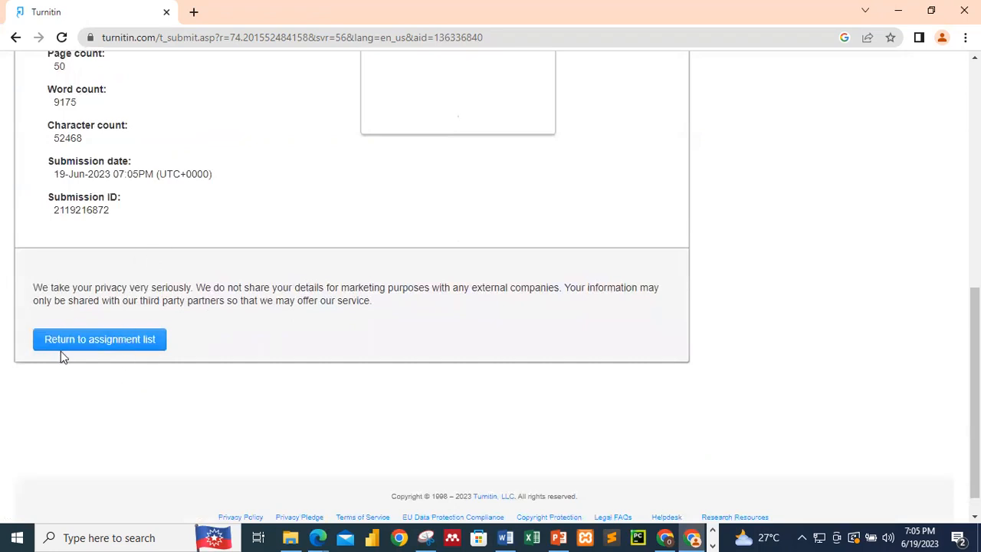
mouse_move(95, 350)
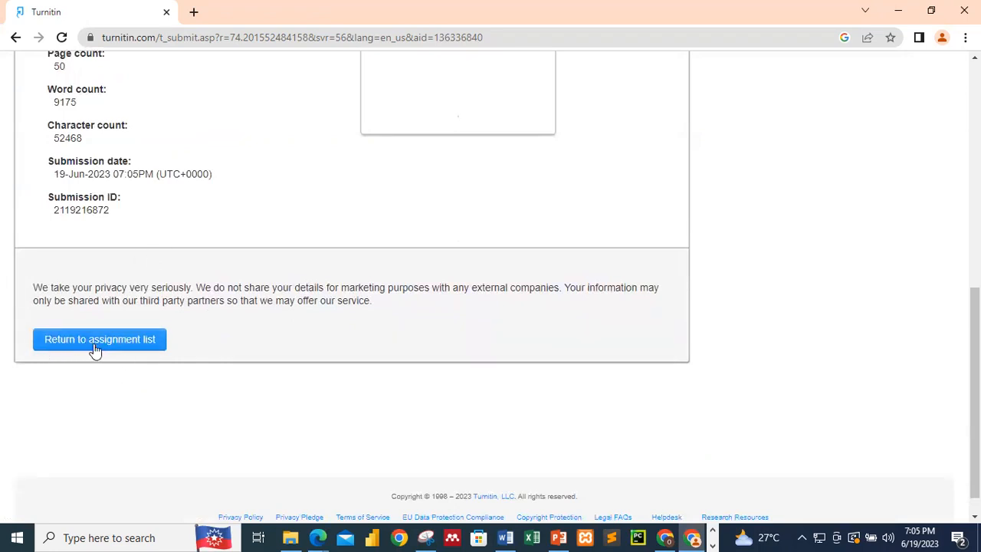
click(98, 339)
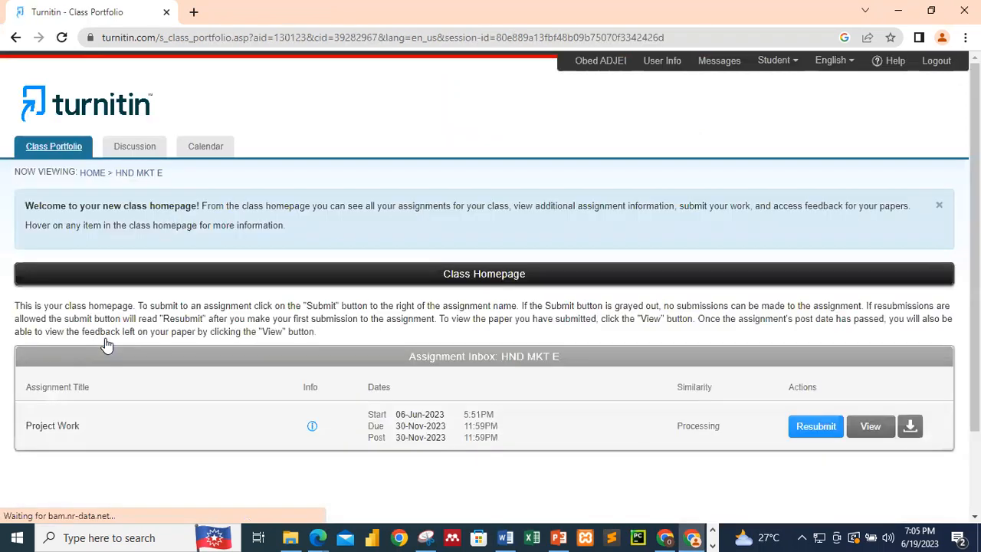
mouse_move(248, 462)
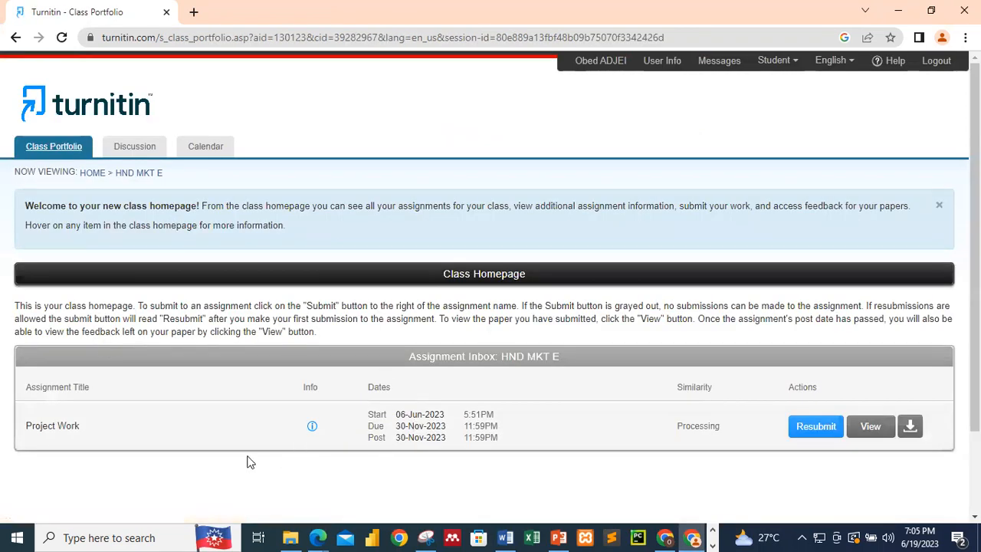
- Reload the class homepage so the Project Work similarity score updates to 64%
scroll(down, 3)
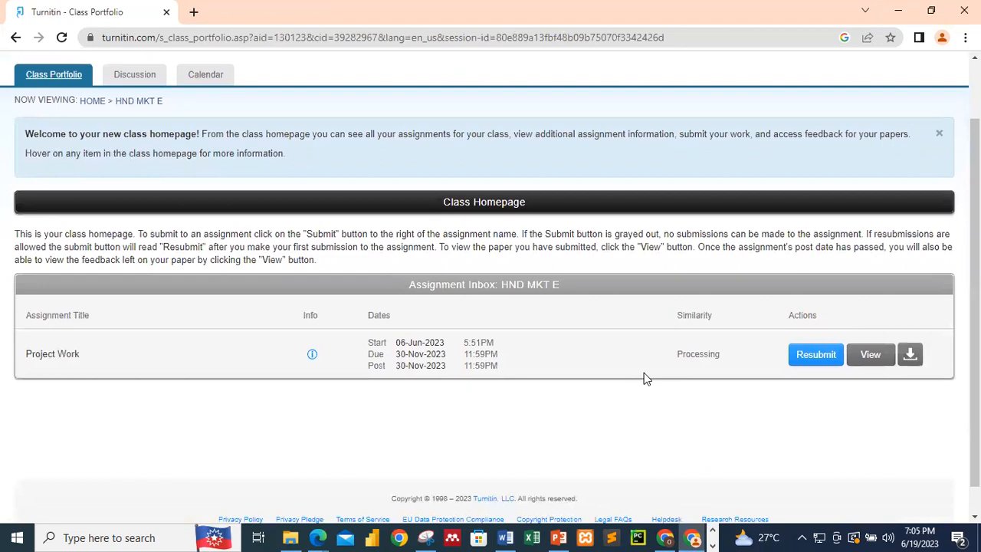
mouse_move(698, 354)
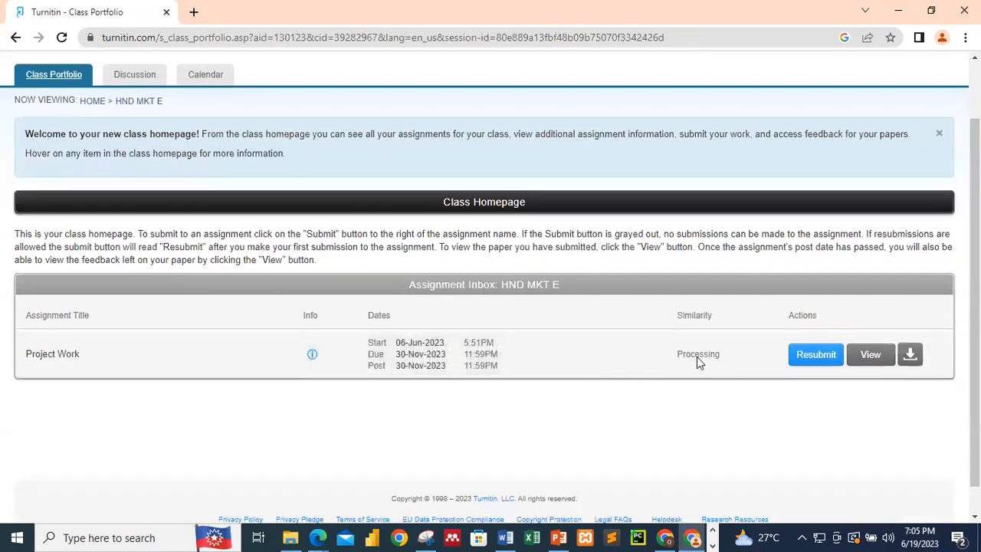
mouse_move(697, 354)
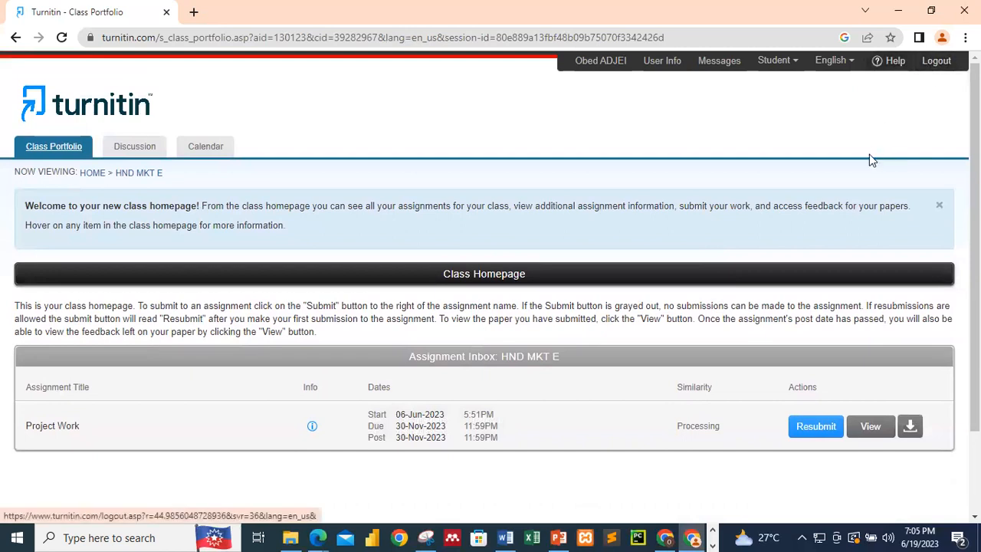
mouse_move(763, 183)
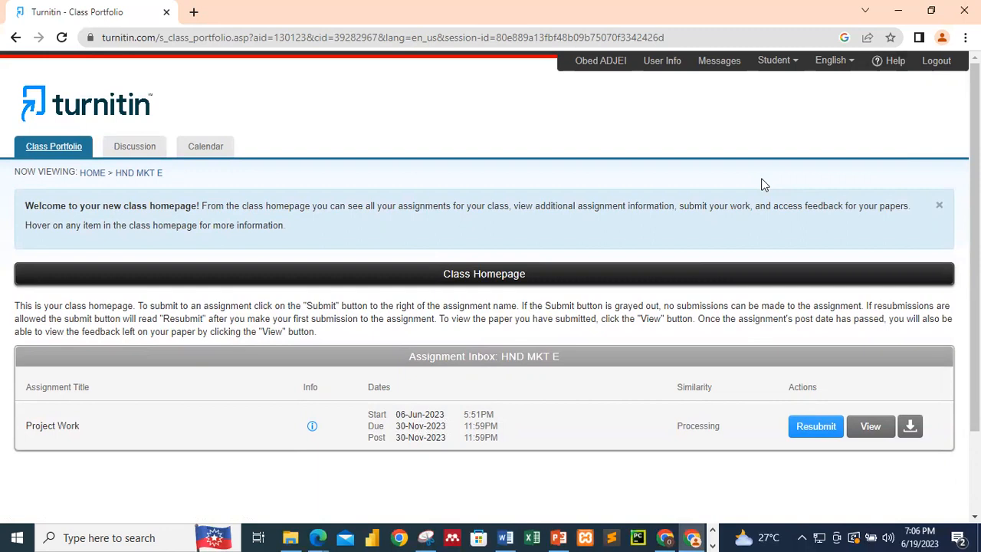
mouse_move(697, 426)
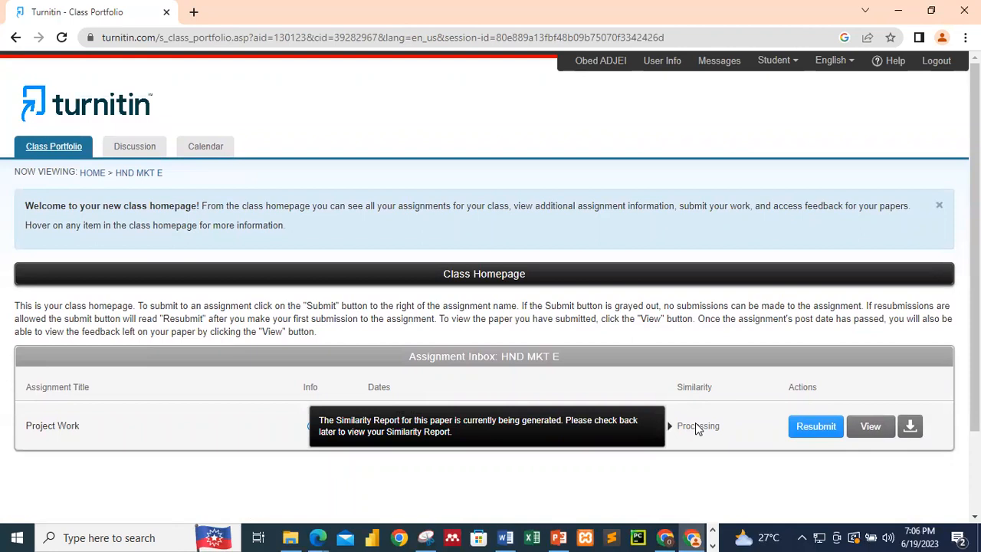
mouse_move(912, 72)
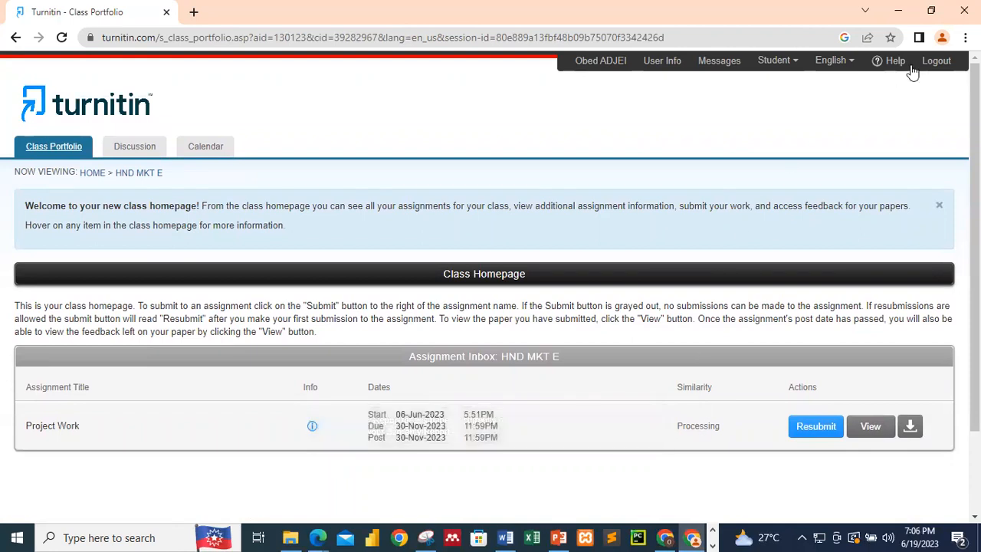
mouse_move(923, 175)
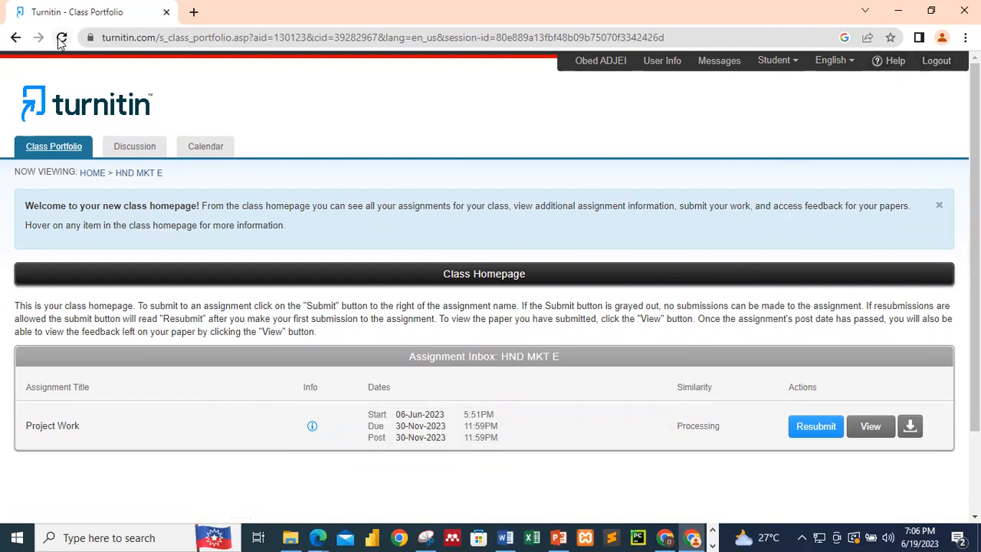
click(62, 37)
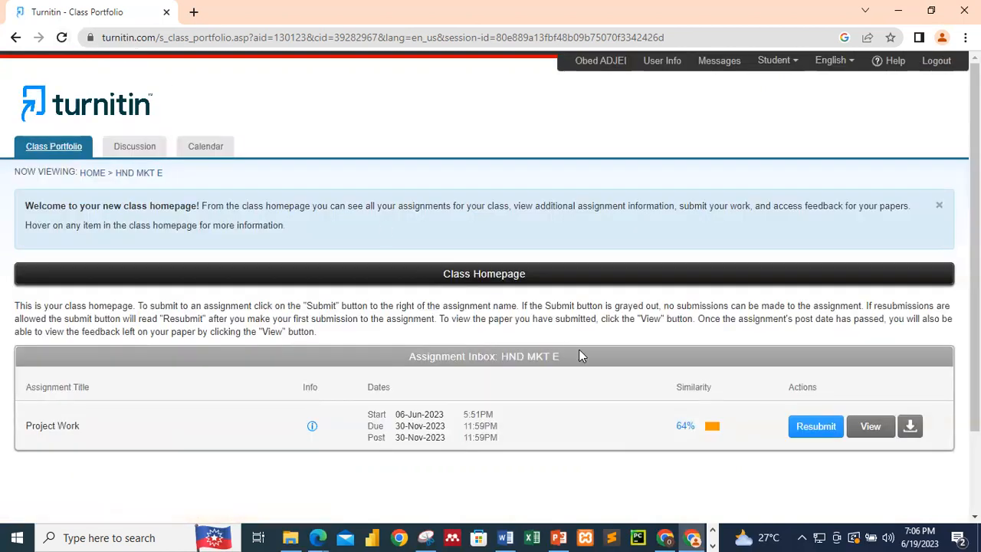
mouse_move(683, 439)
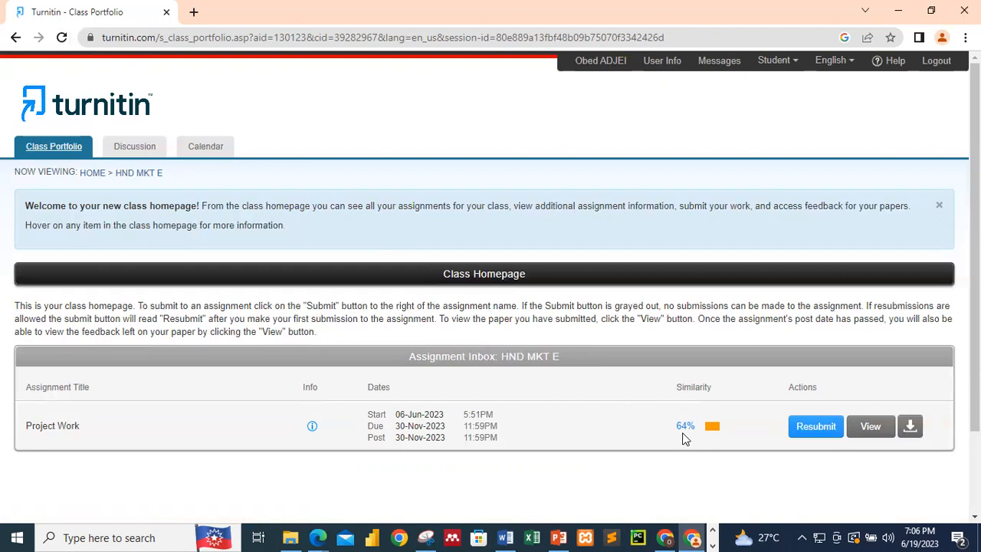
mouse_move(683, 427)
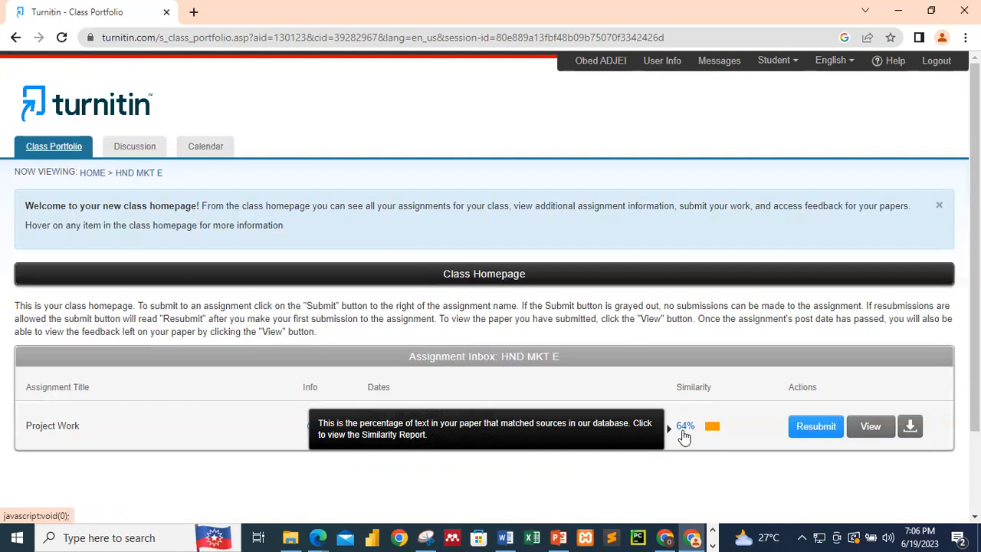
mouse_move(712, 429)
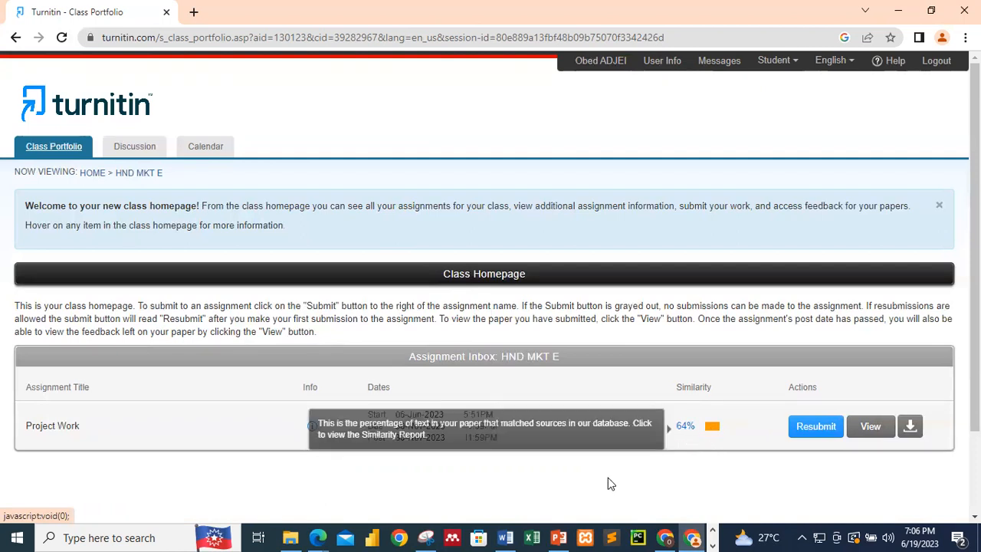
- Switch from the 64% similarity result back to the PowerPoint presentation
click(558, 537)
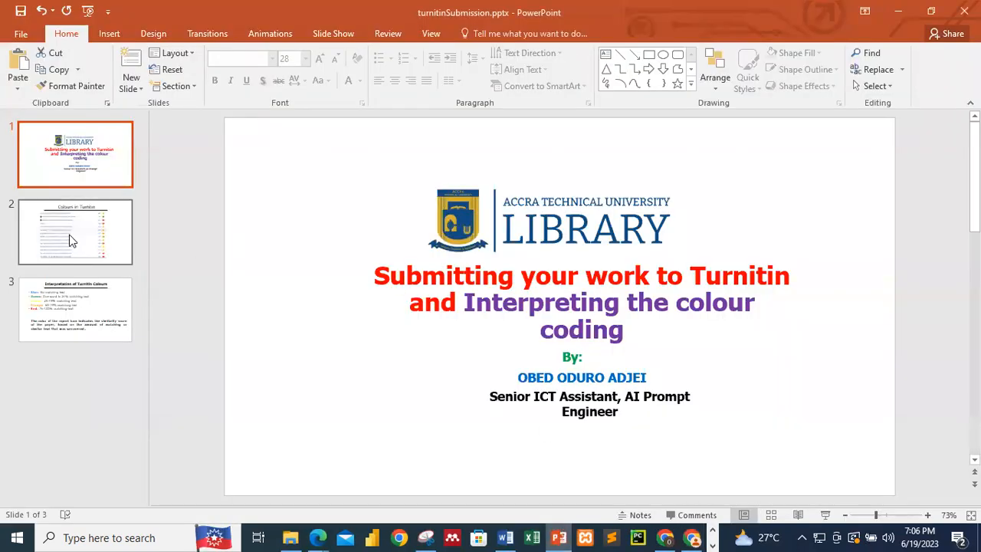
- Show slide 2, Colours in Turnitin, listing similarity percentages and their colour codes
click(75, 231)
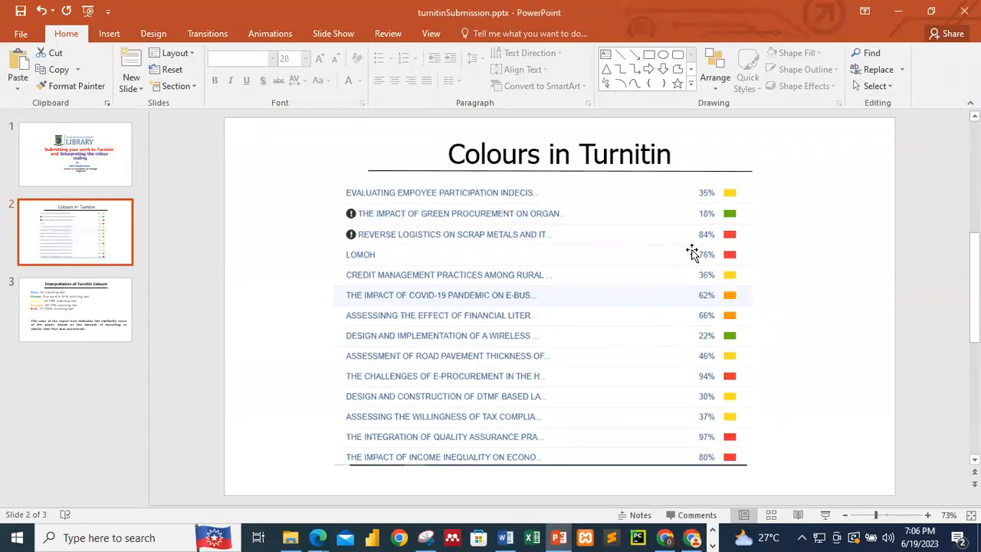
mouse_move(898, 12)
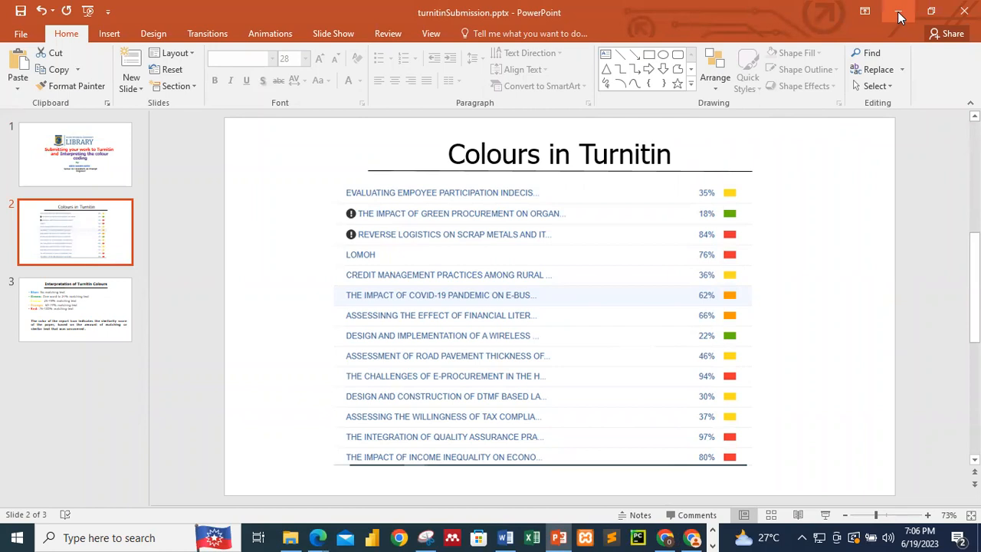
click(663, 537)
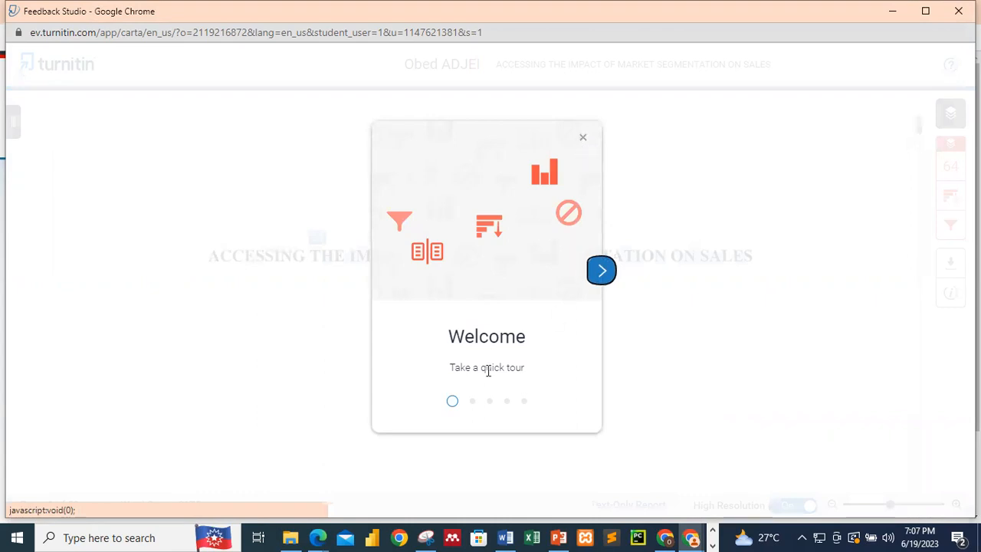
mouse_move(582, 144)
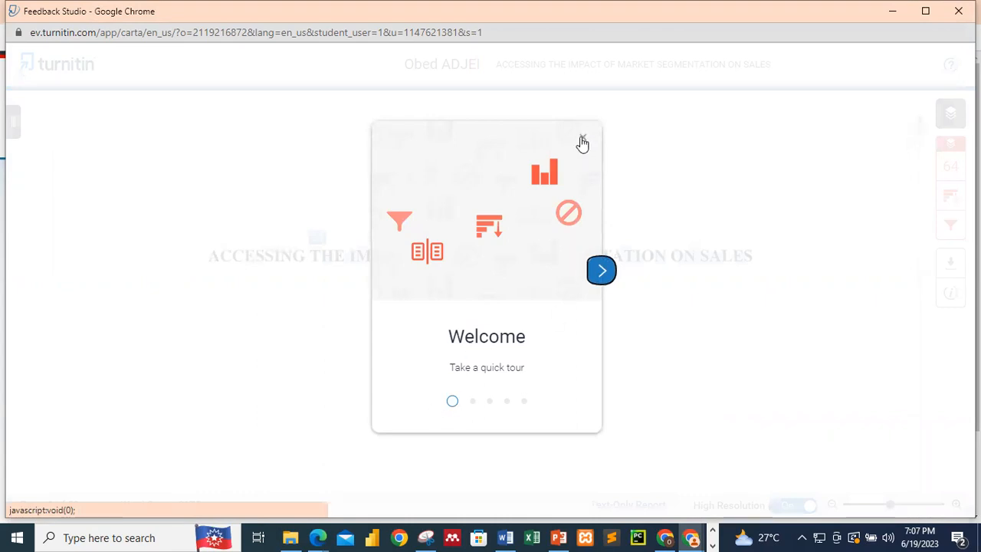
- Dismiss the welcome tour and scroll through the 50-page paper with its 64% similarity matches highlighted
click(582, 141)
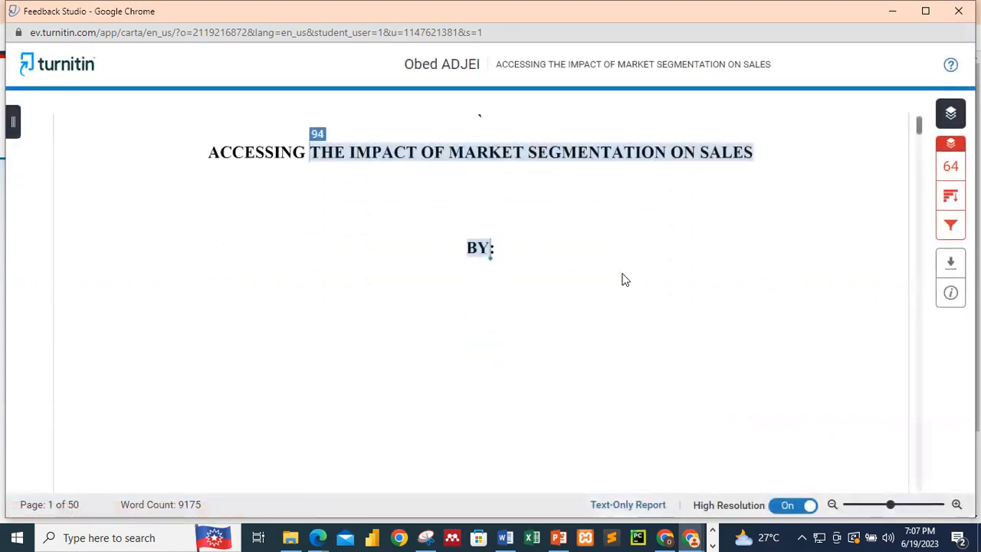
scroll(down, 3)
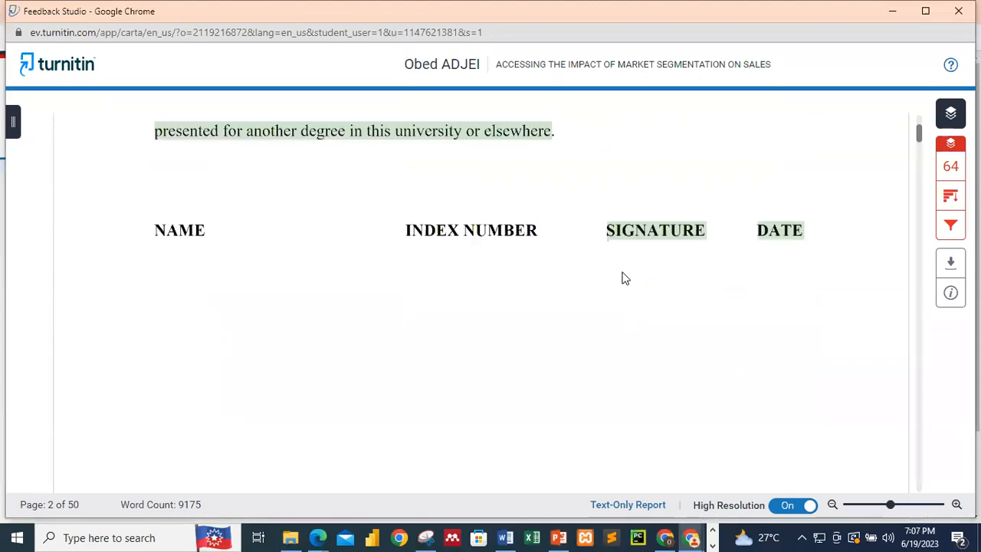
scroll(up, 3)
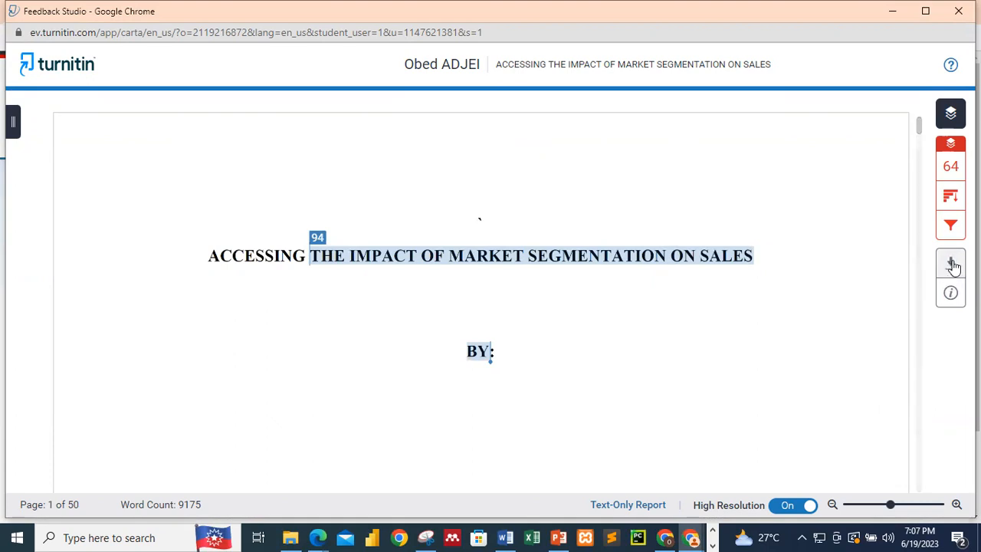
- Download the similarity report as a Current View PDF (about 782 KB)
click(950, 262)
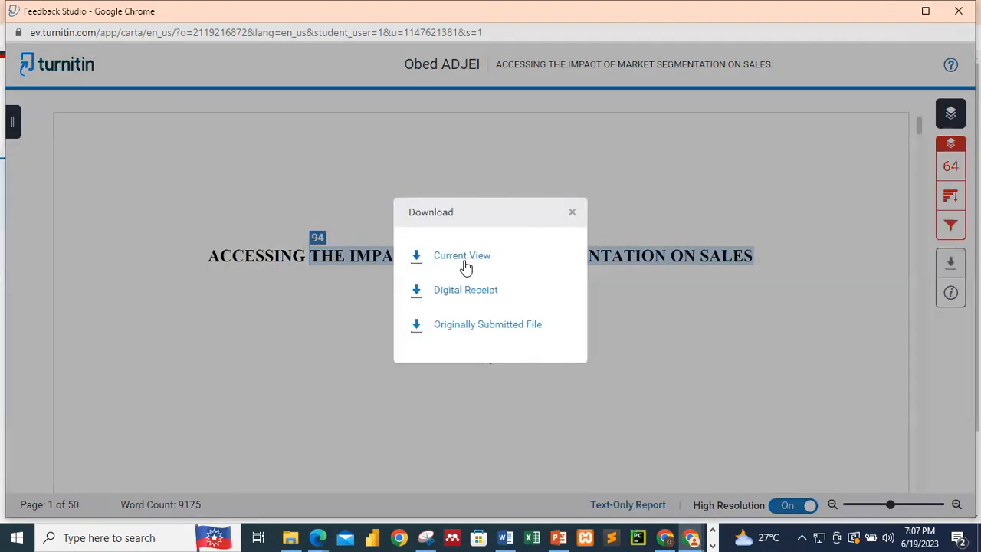
click(462, 254)
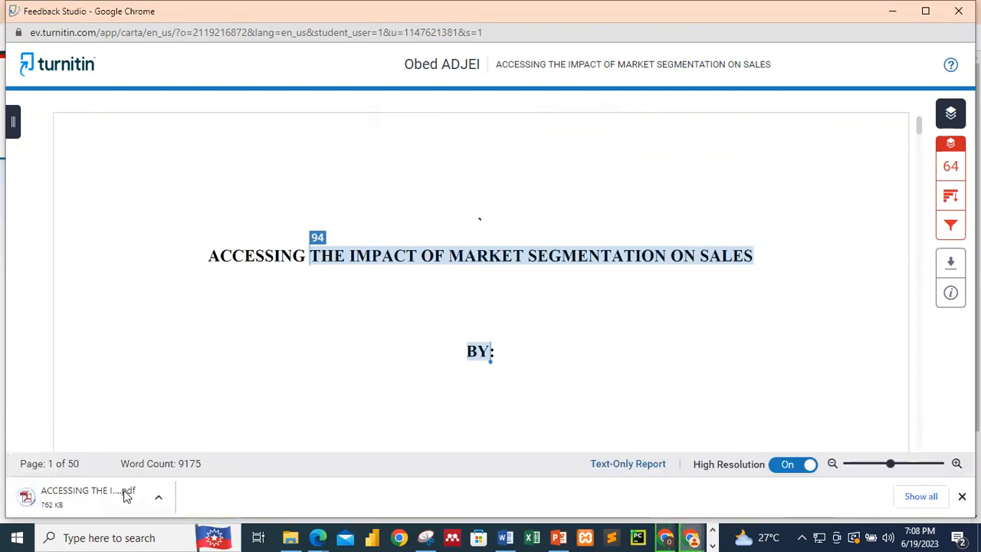
mouse_move(107, 498)
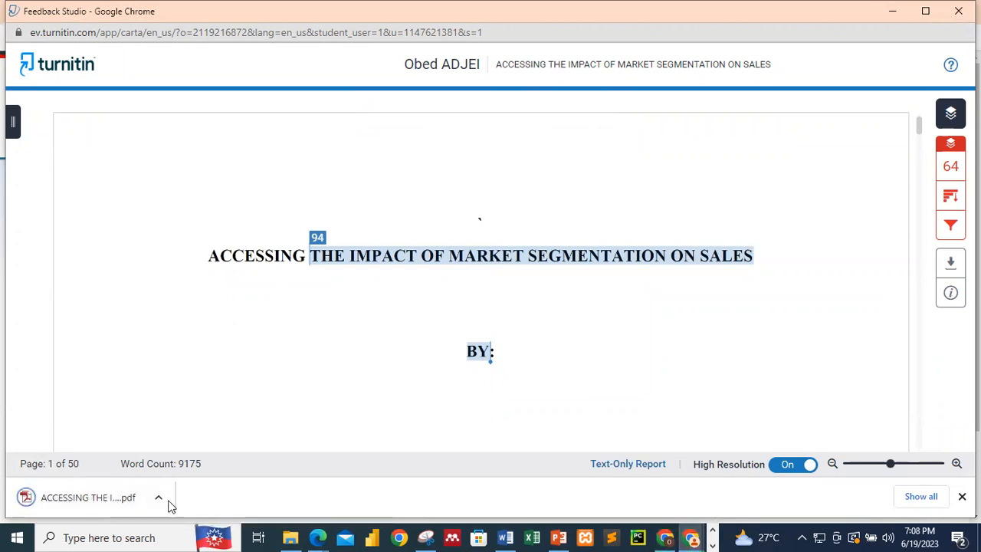
- Open the downloaded report PDF from Chrome's download bar
click(159, 496)
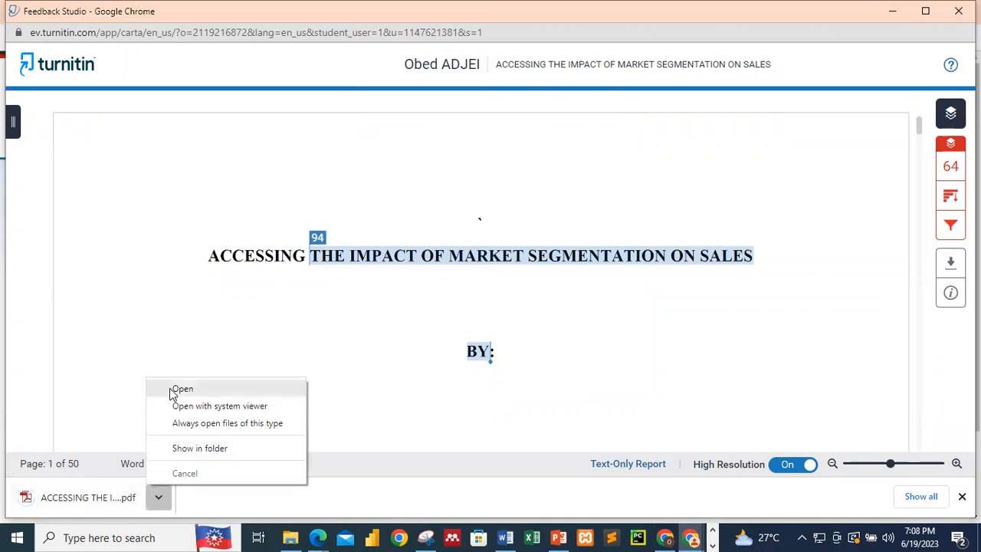
click(182, 389)
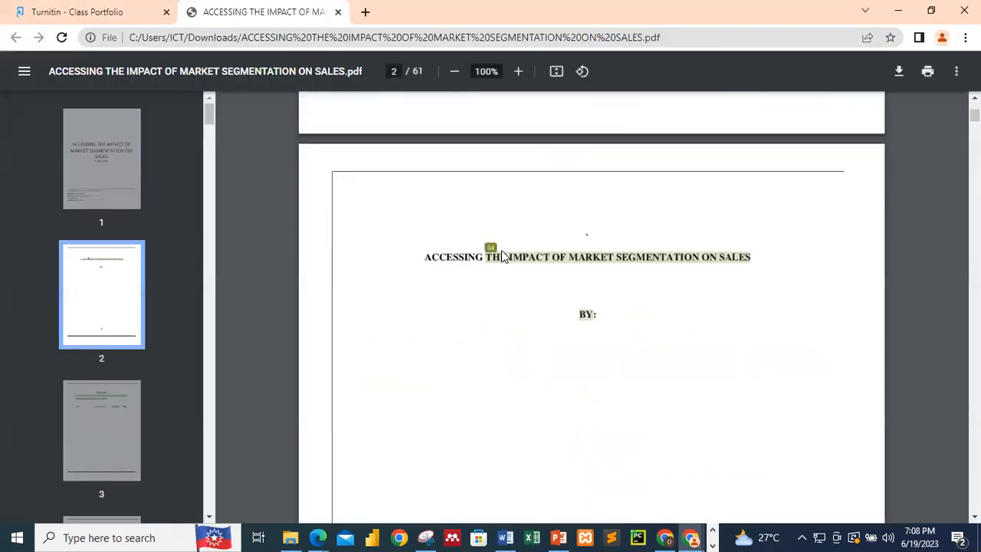
- Scroll to the originality summary page showing the 64% similarity score
scroll(down, 3)
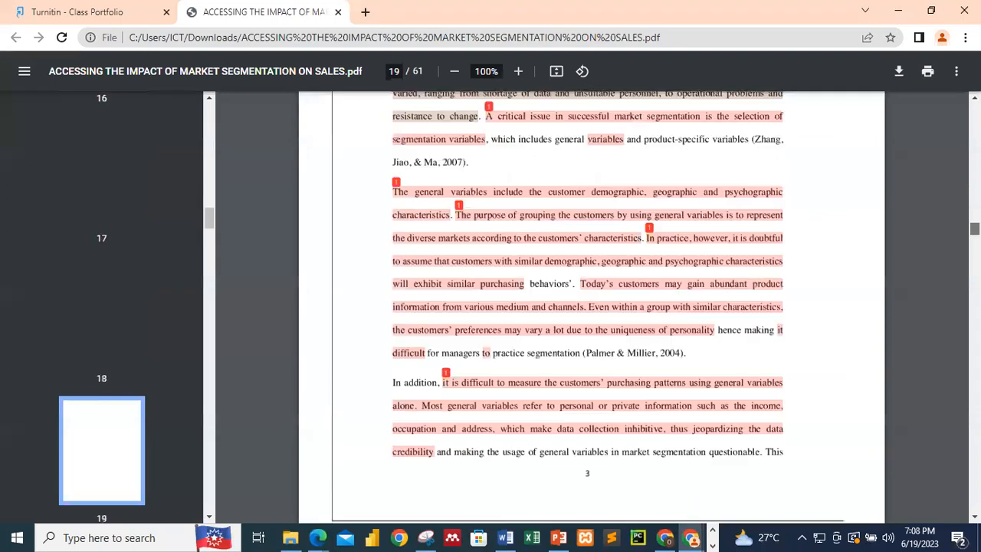
scroll(down, 3)
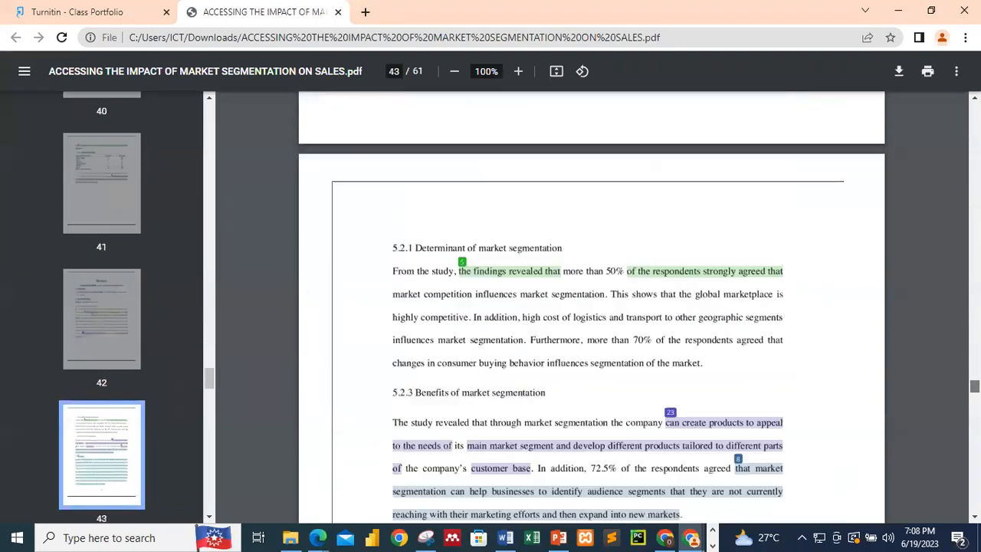
scroll(down, 3)
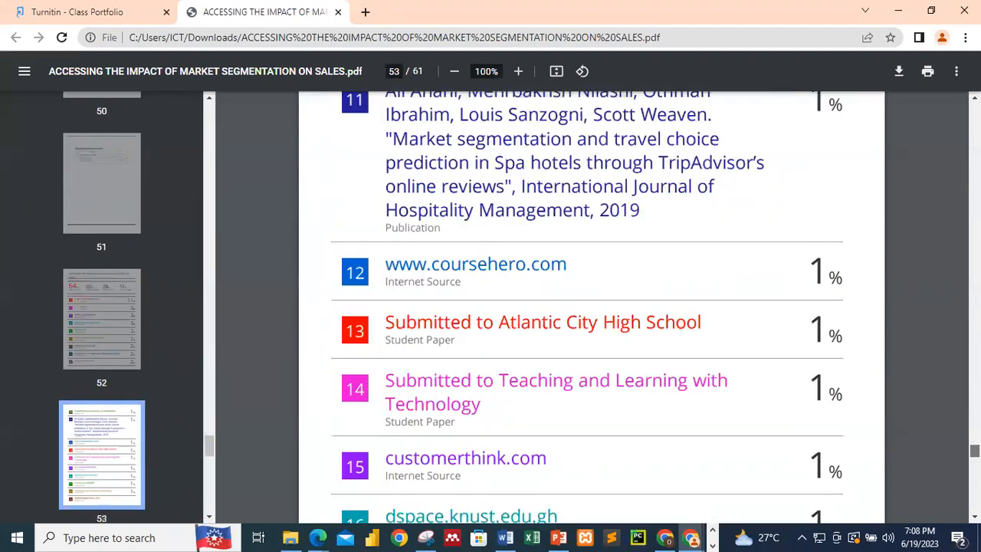
scroll(up, 3)
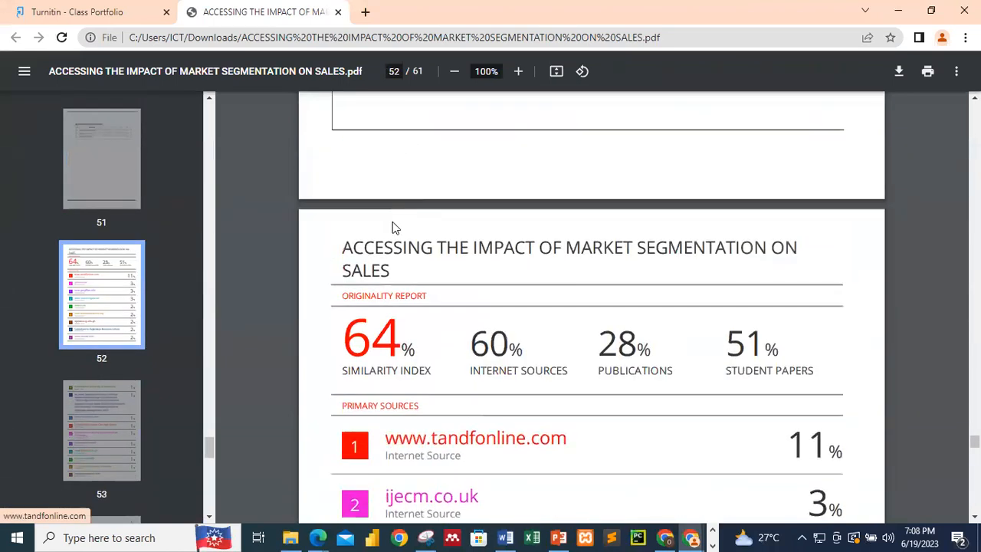
scroll(down, 3)
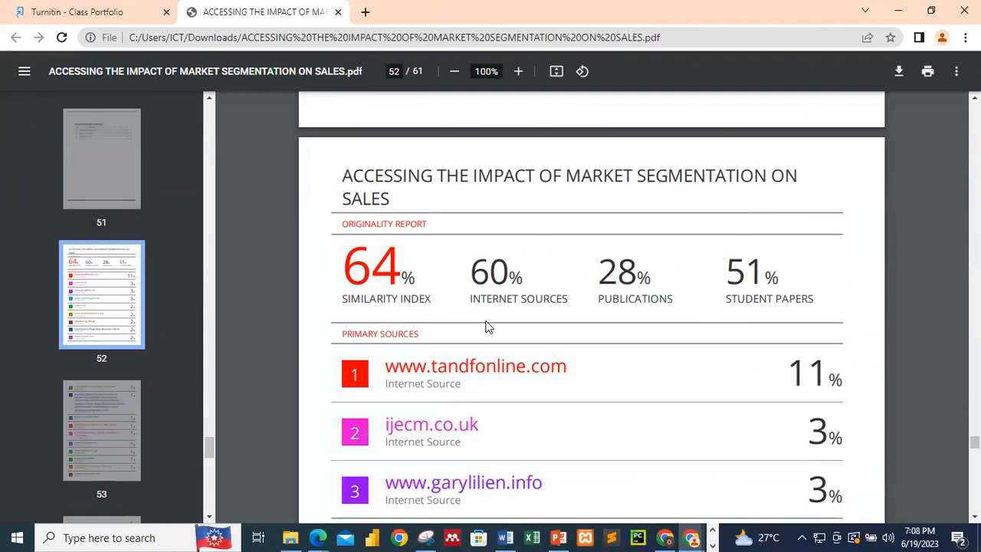
scroll(down, 3)
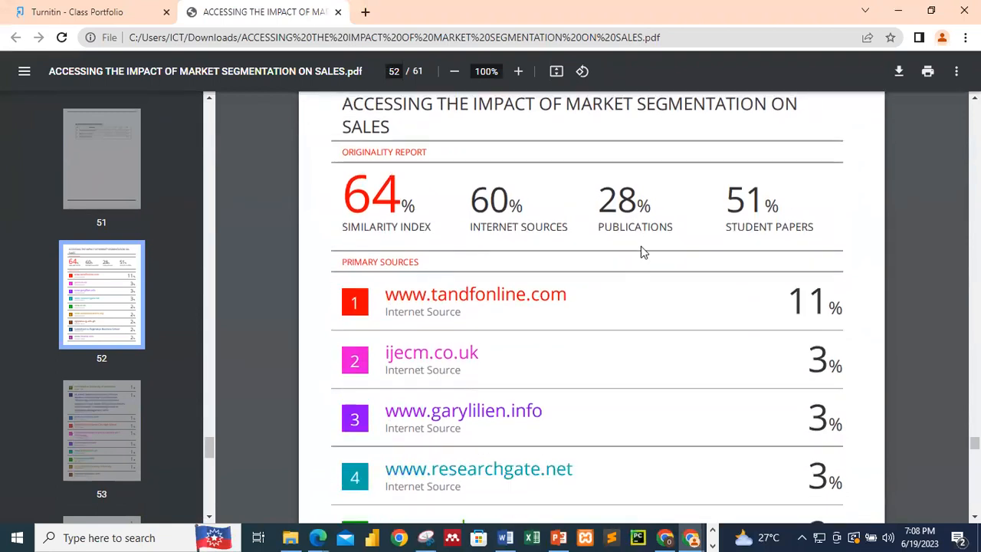
mouse_move(728, 263)
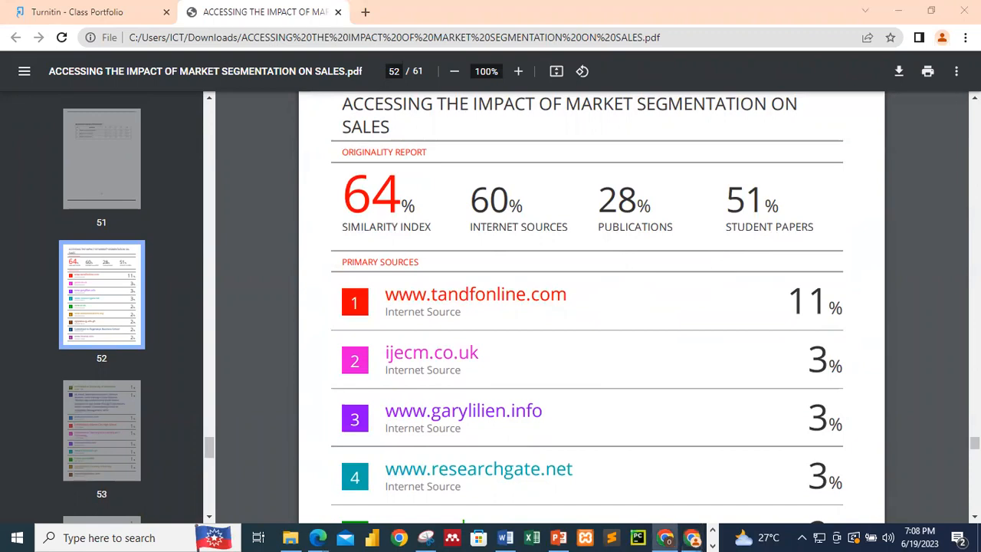
mouse_move(518, 202)
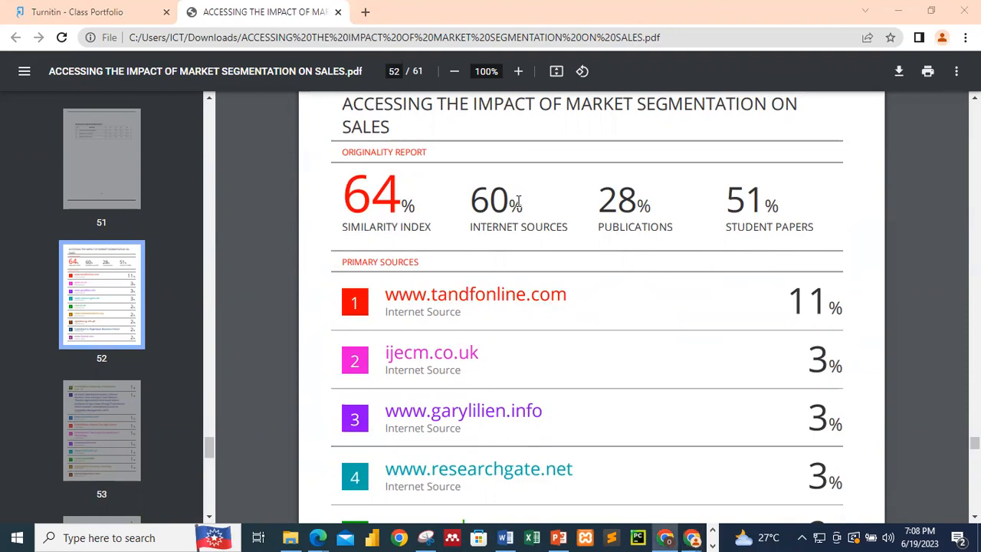
scroll(down, 3)
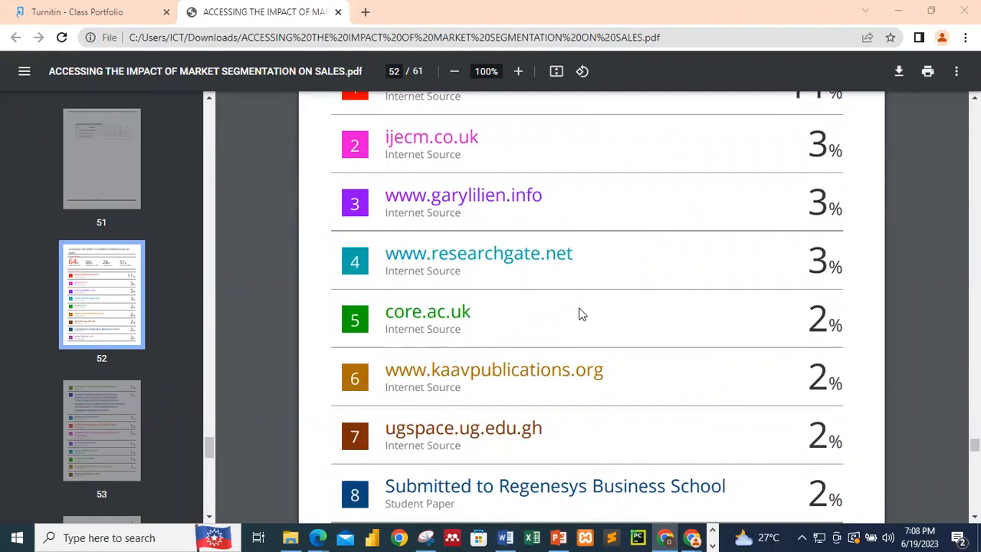
scroll(up, 3)
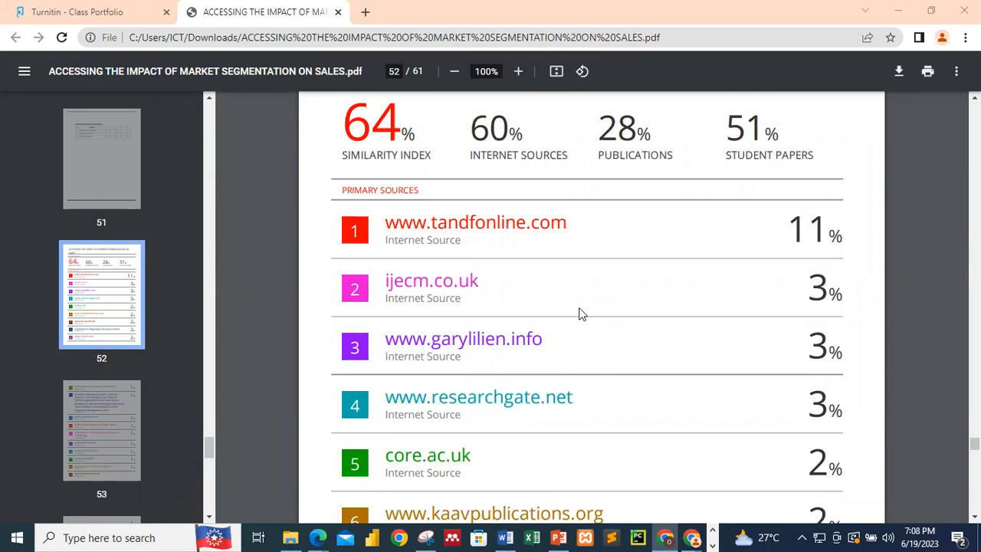
mouse_move(417, 130)
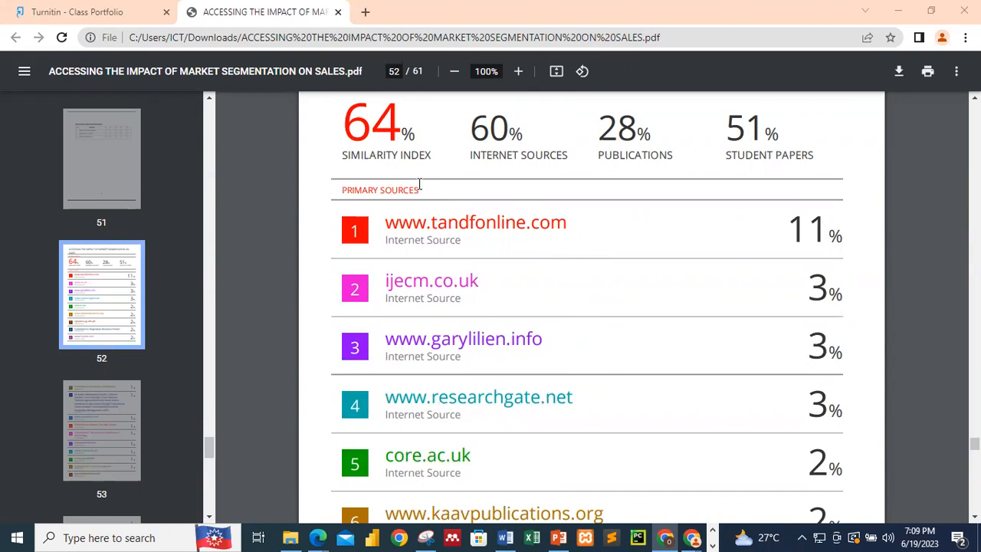
mouse_move(376, 181)
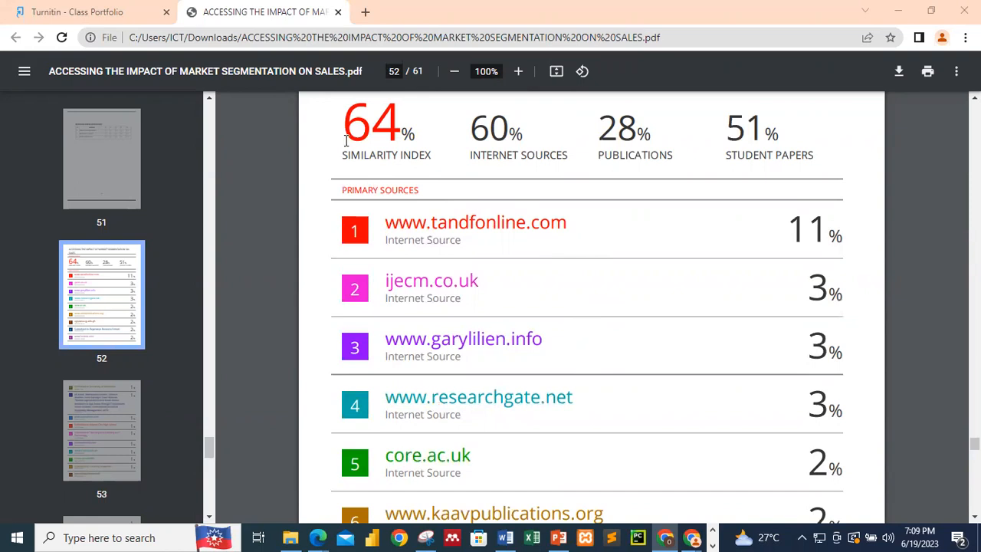
mouse_move(472, 439)
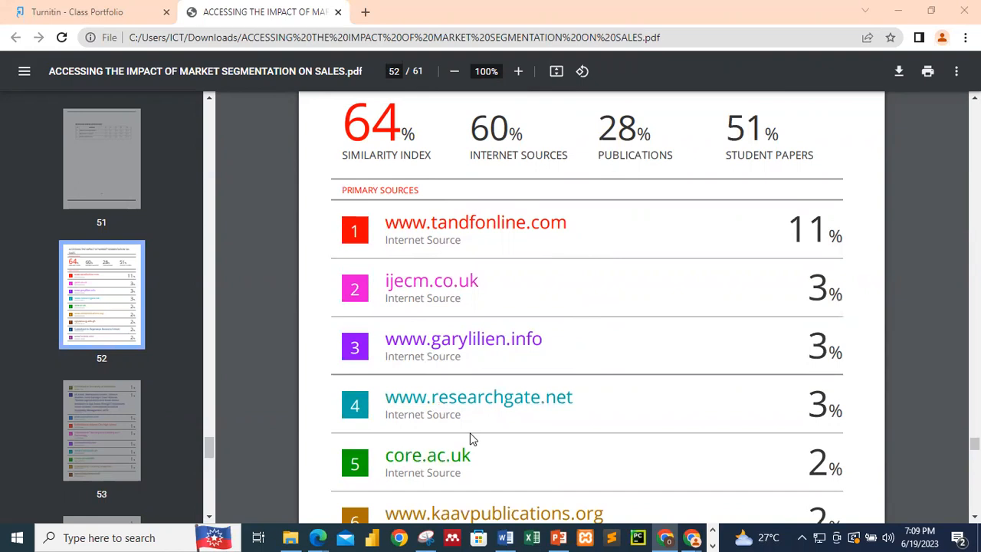
mouse_move(322, 509)
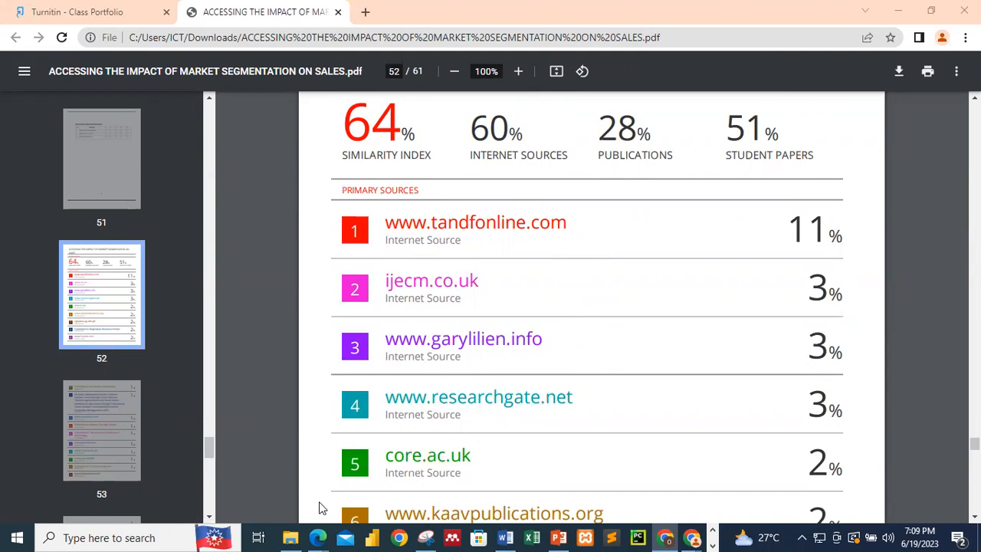
mouse_move(620, 447)
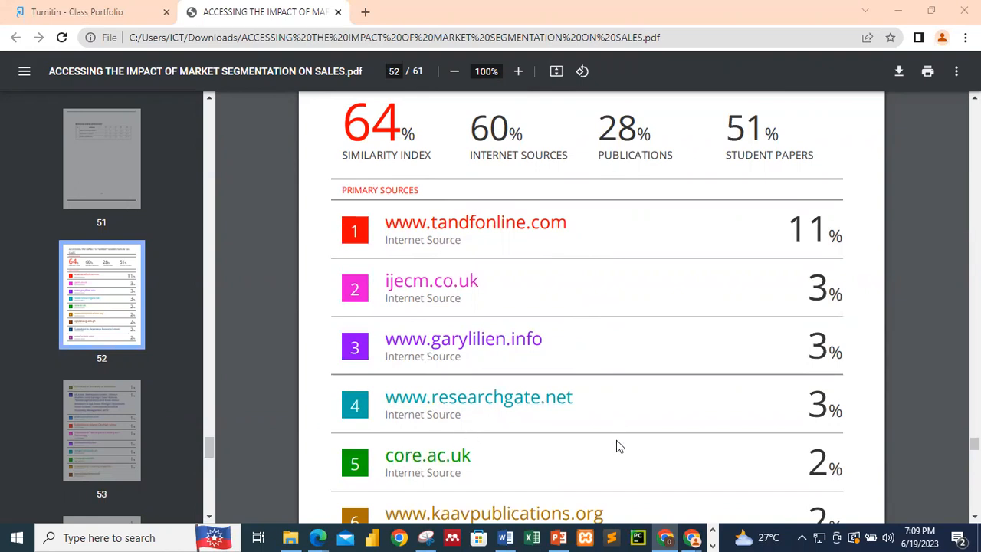